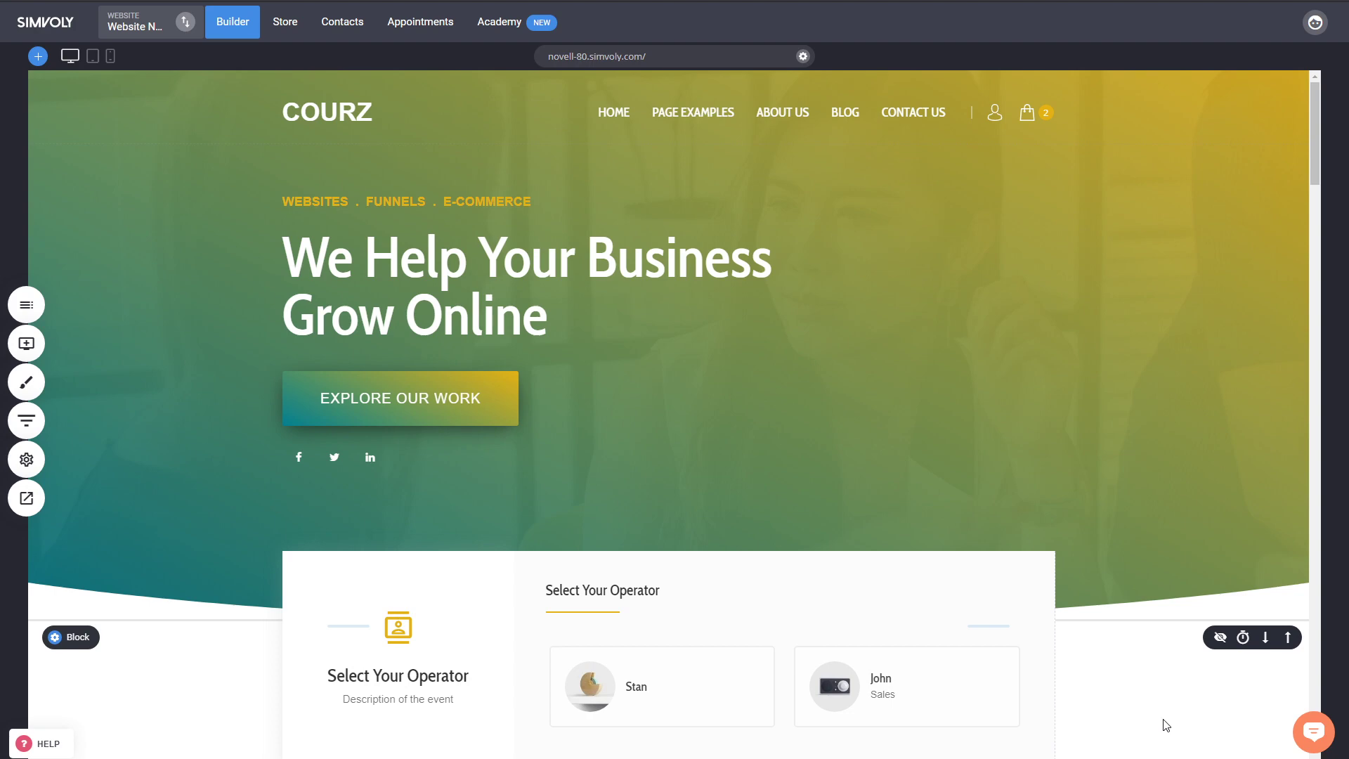
- Scroll the hero section and bring up the widget catalogue
scroll("down", 3)
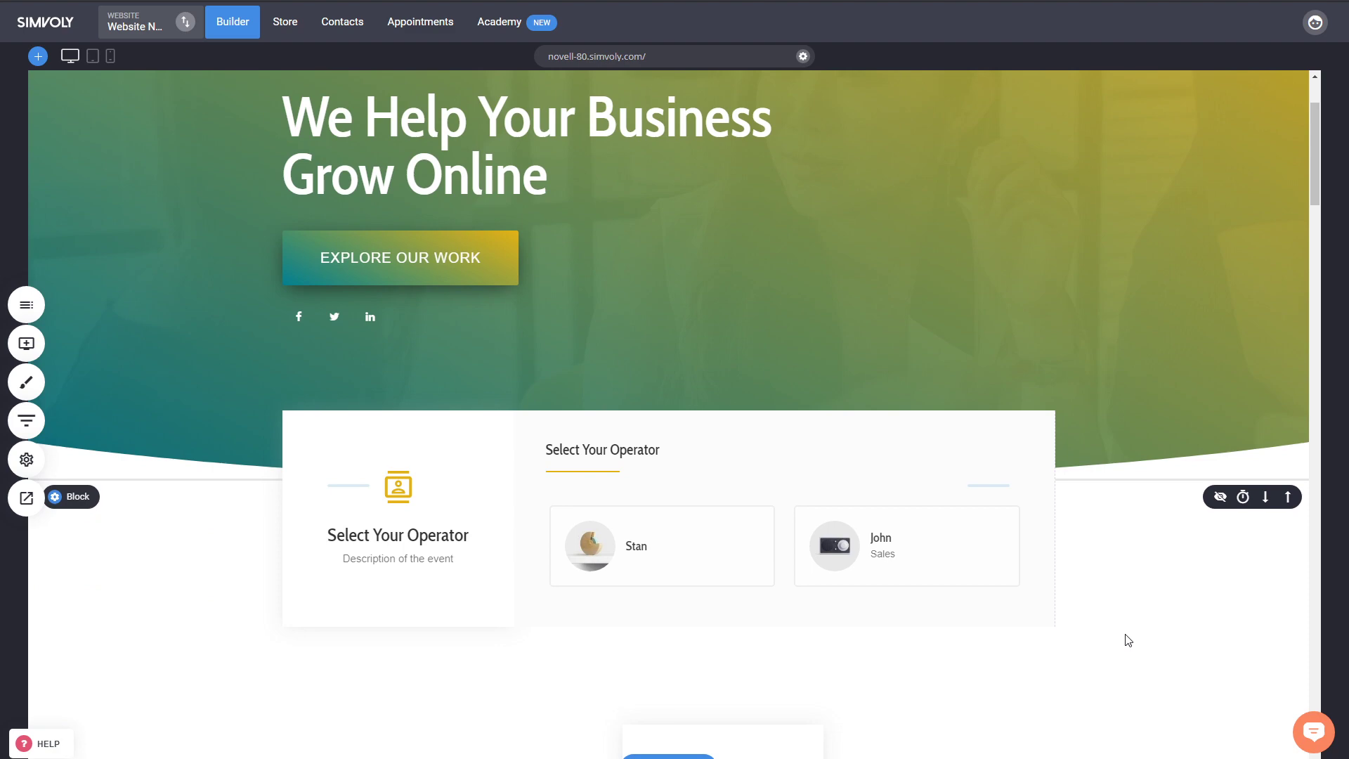
scroll("up", 3)
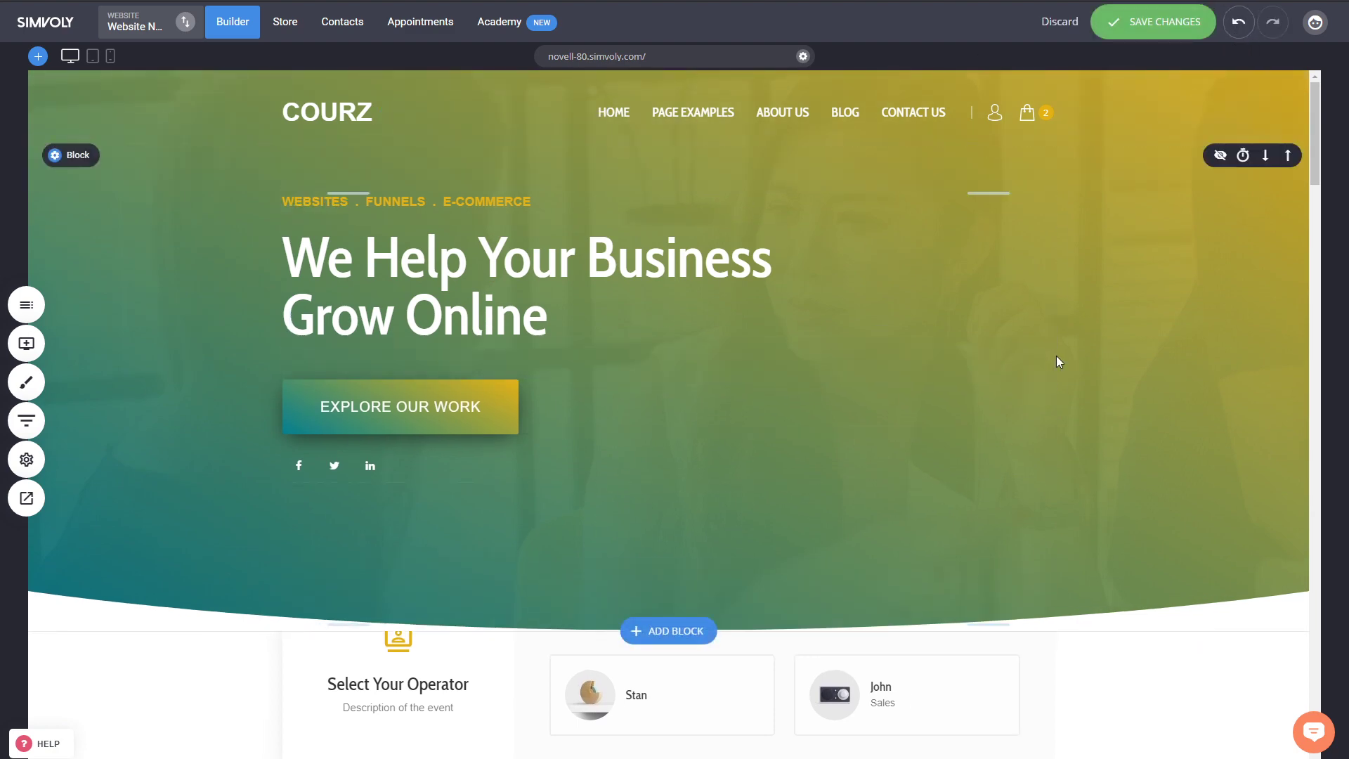
mouse_move(25, 343)
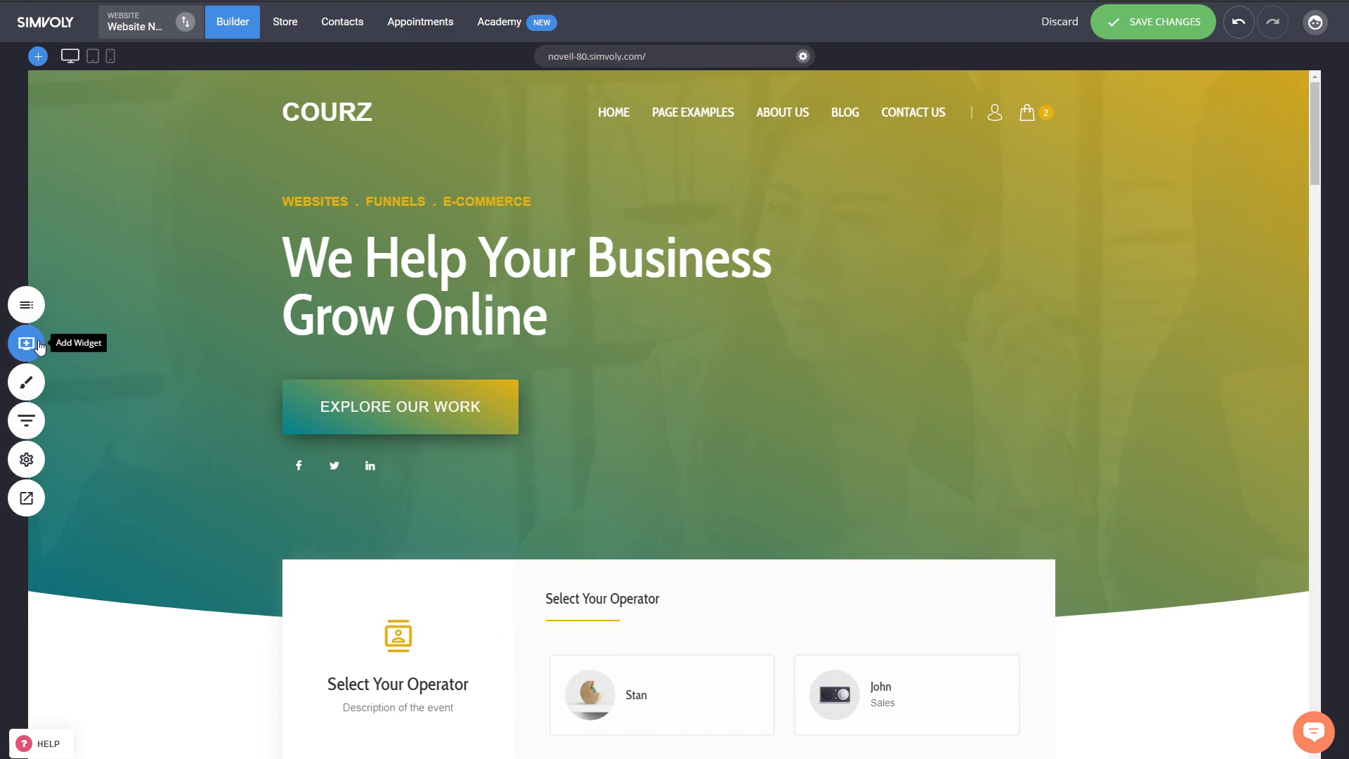
left_click(25, 343)
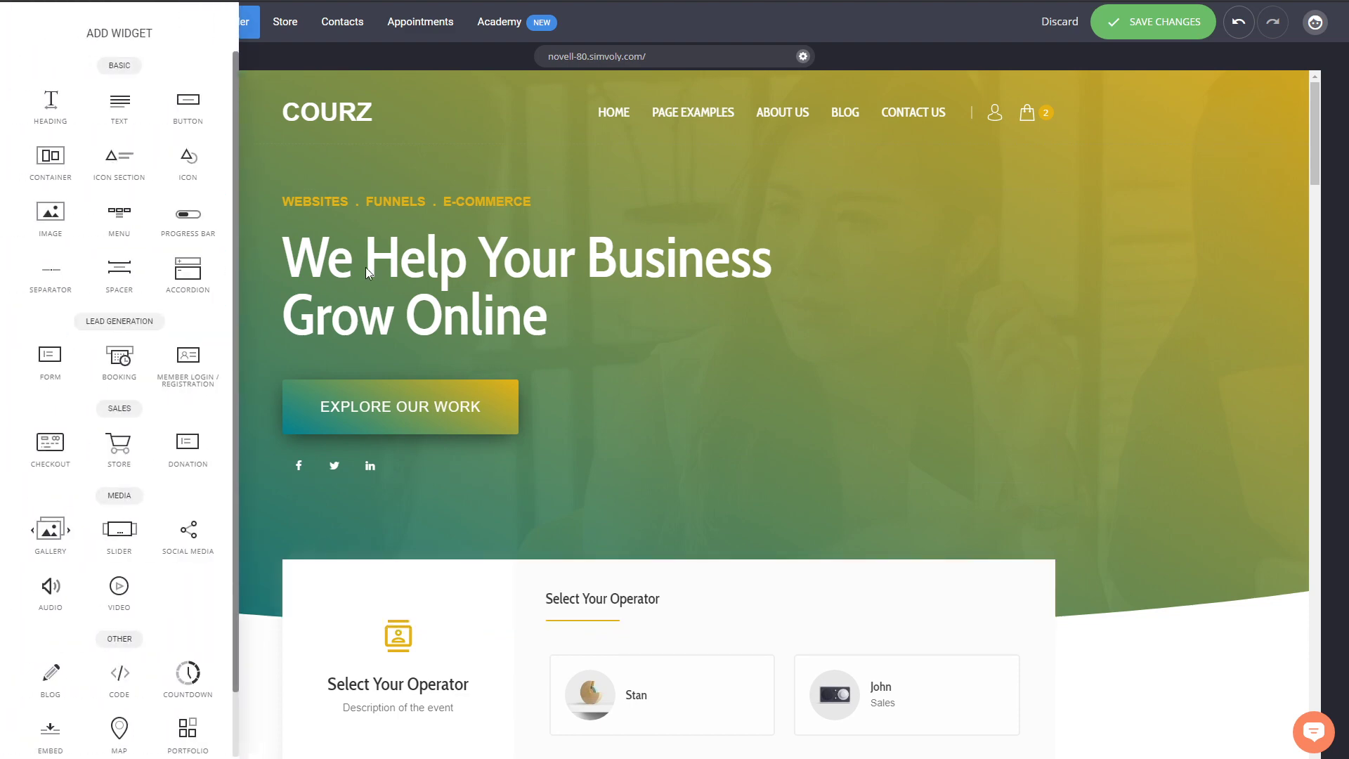
mouse_move(361, 285)
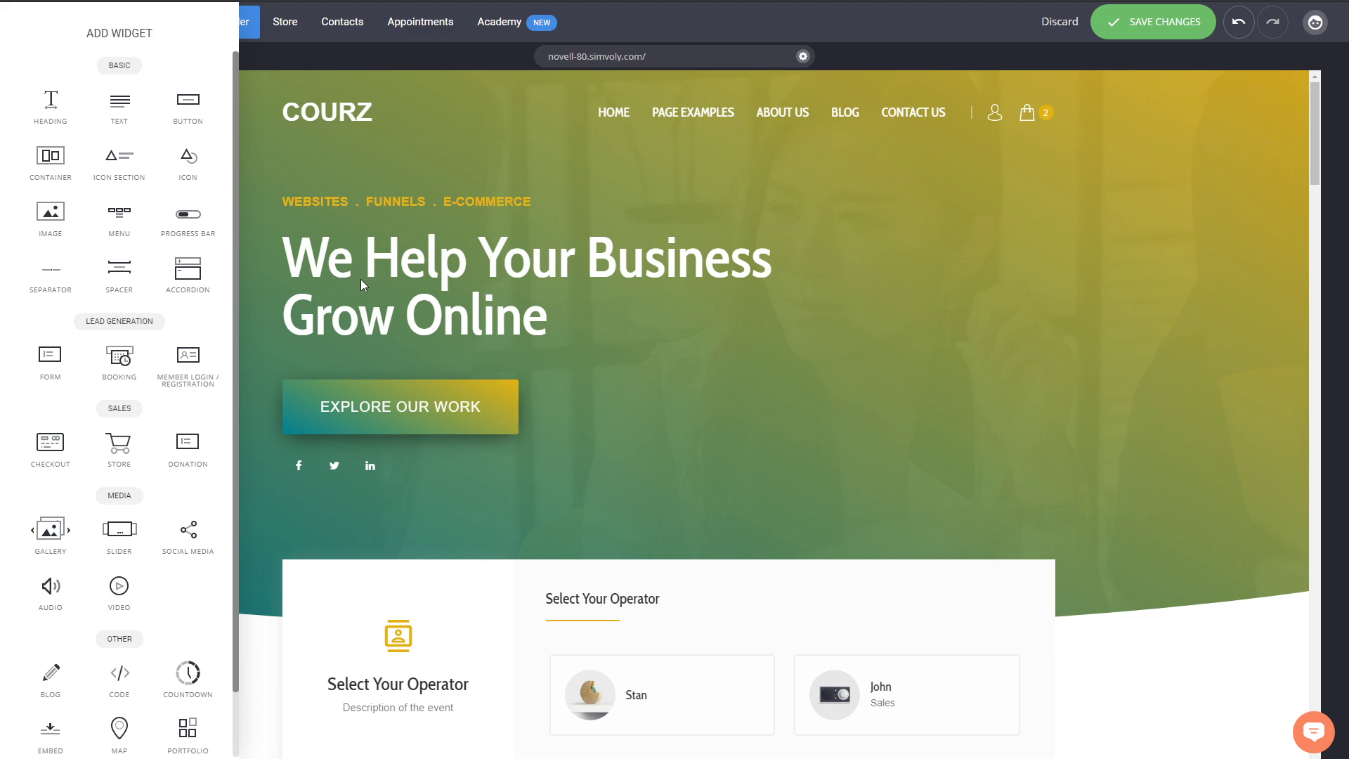
mouse_move(187, 277)
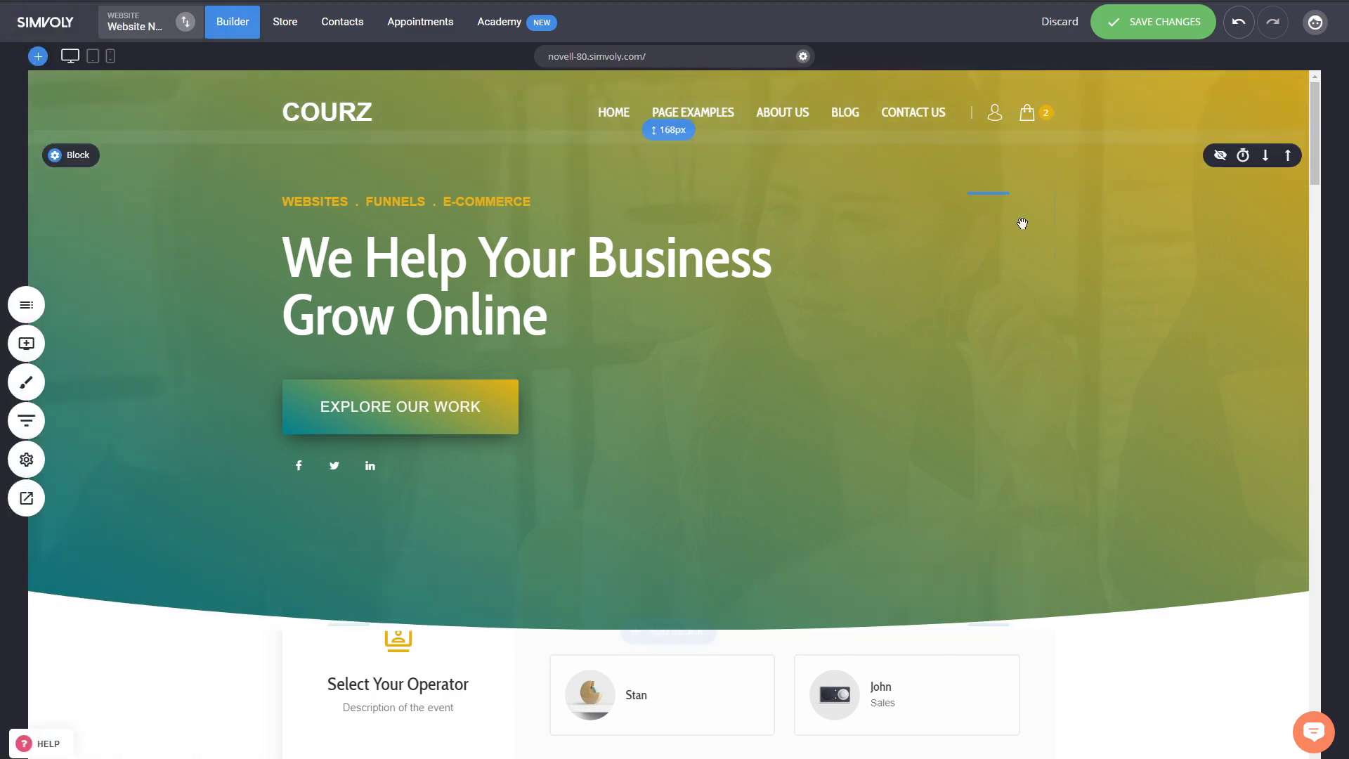
mouse_move(1112, 397)
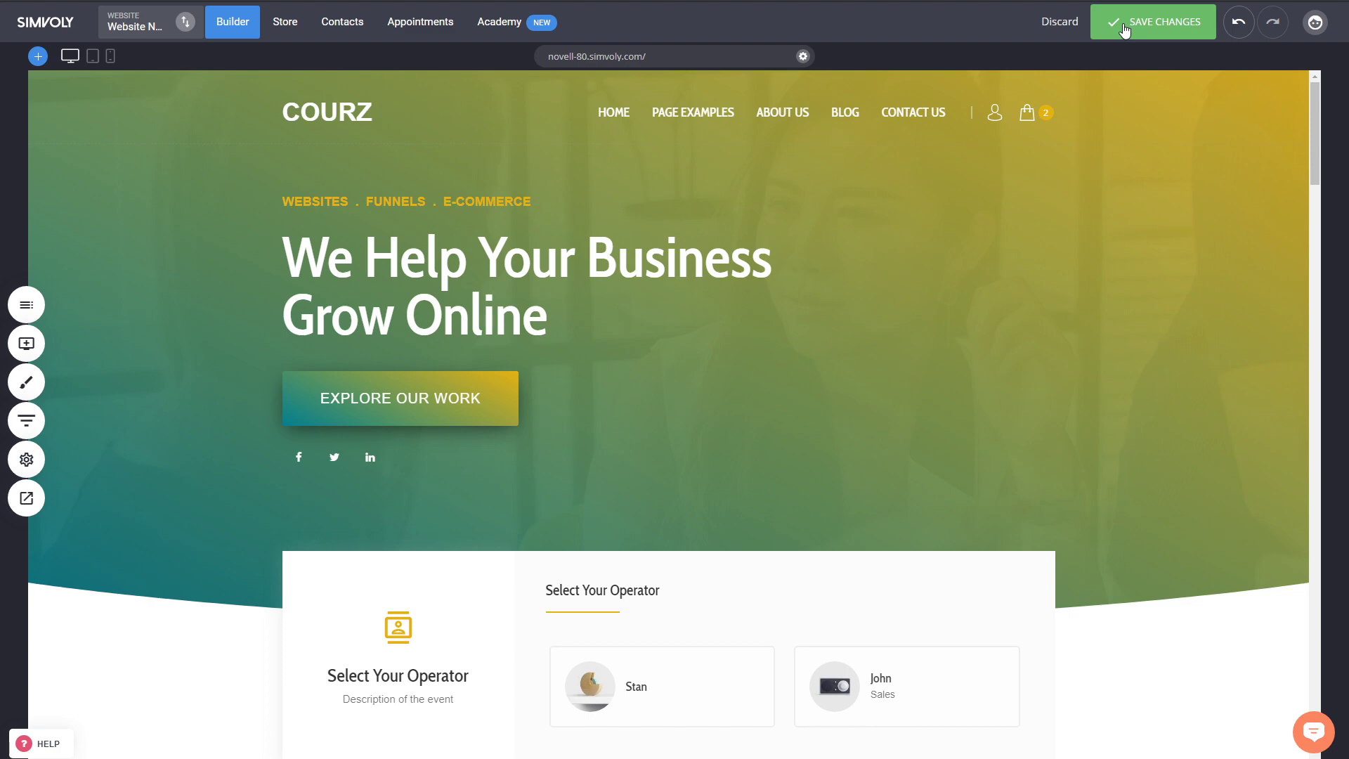
mouse_move(1274, 24)
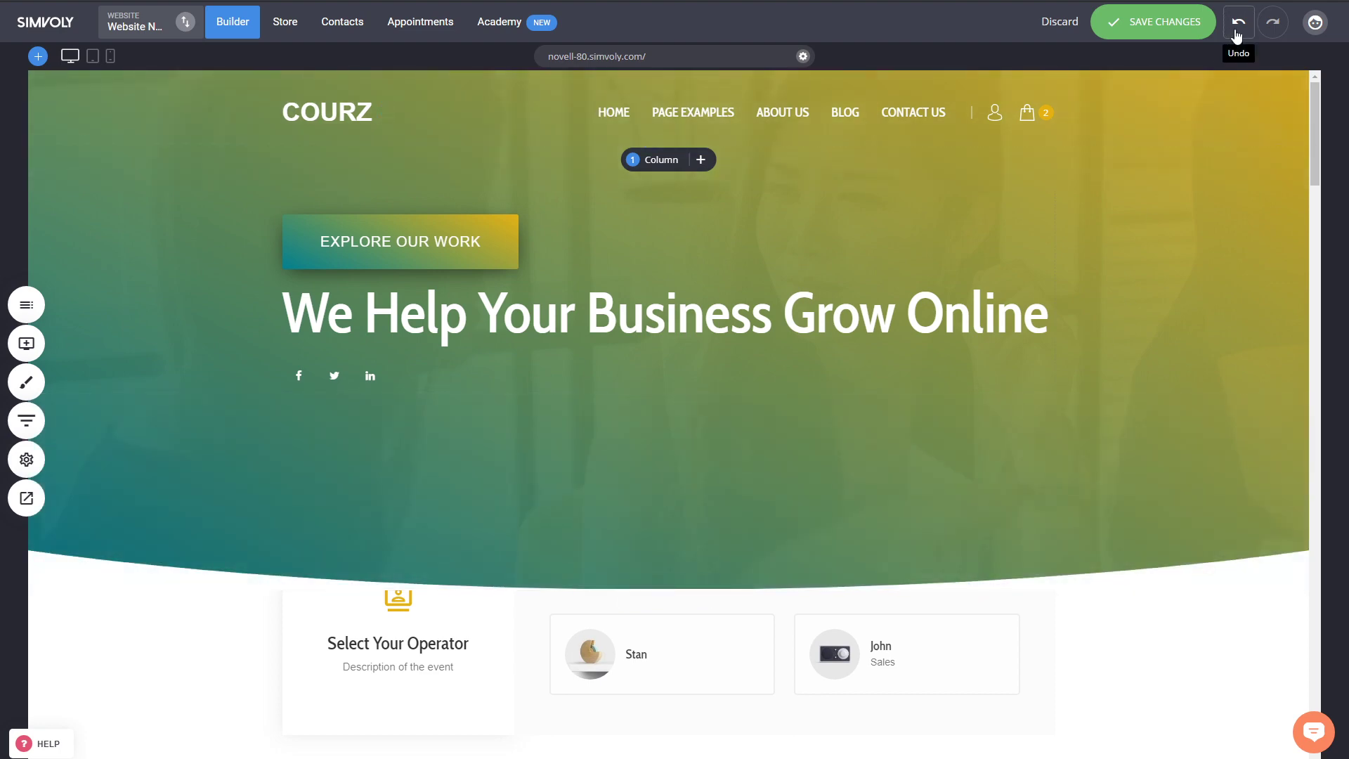
mouse_move(1236, 23)
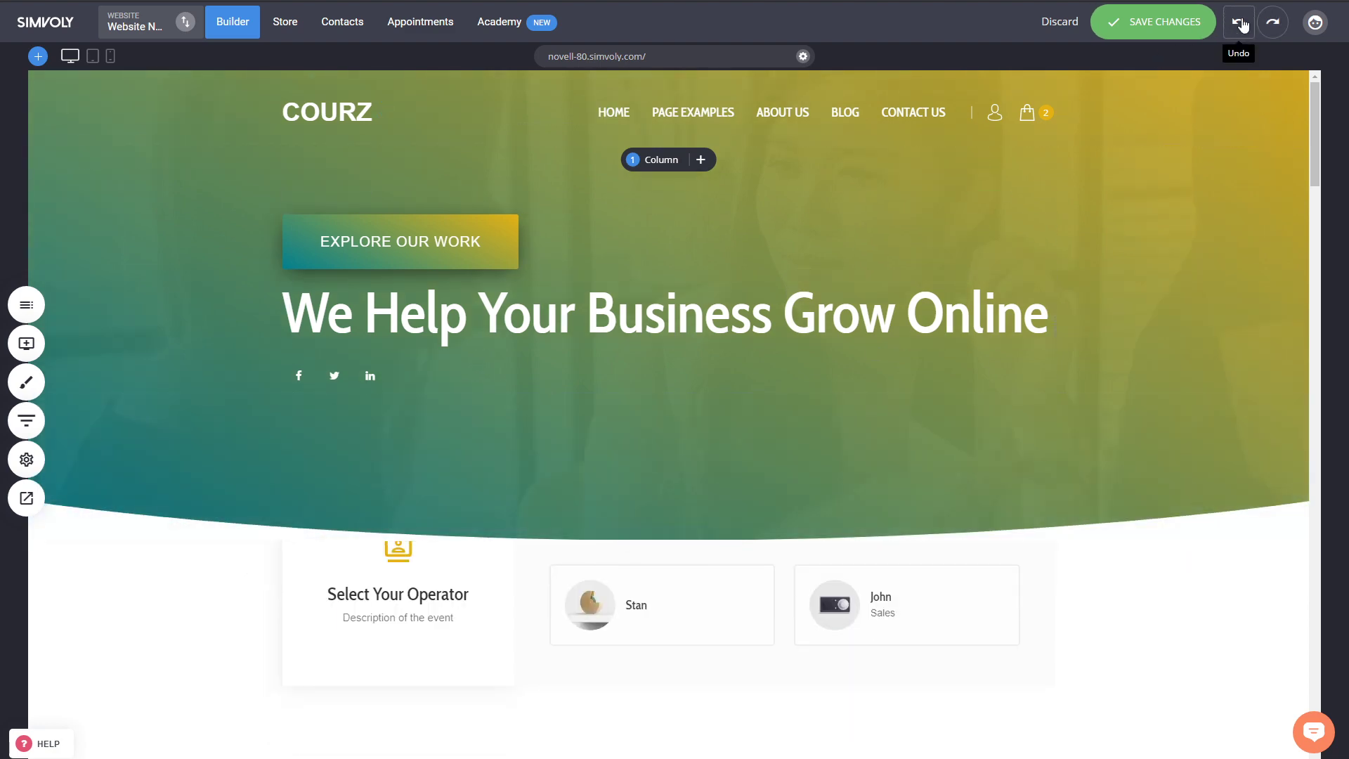
- Undo the heading and button rearrangement three times, then redo the latest change
left_click(1238, 21)
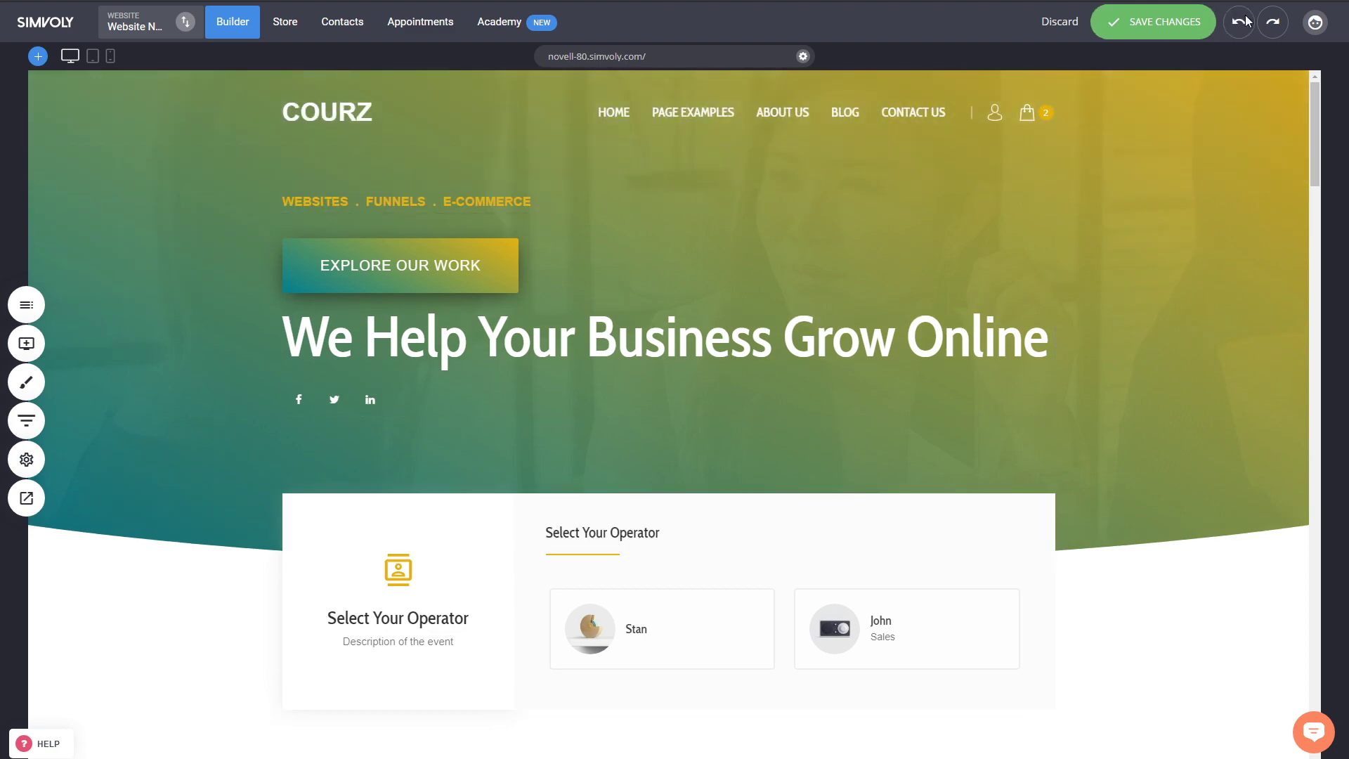
left_click(1239, 21)
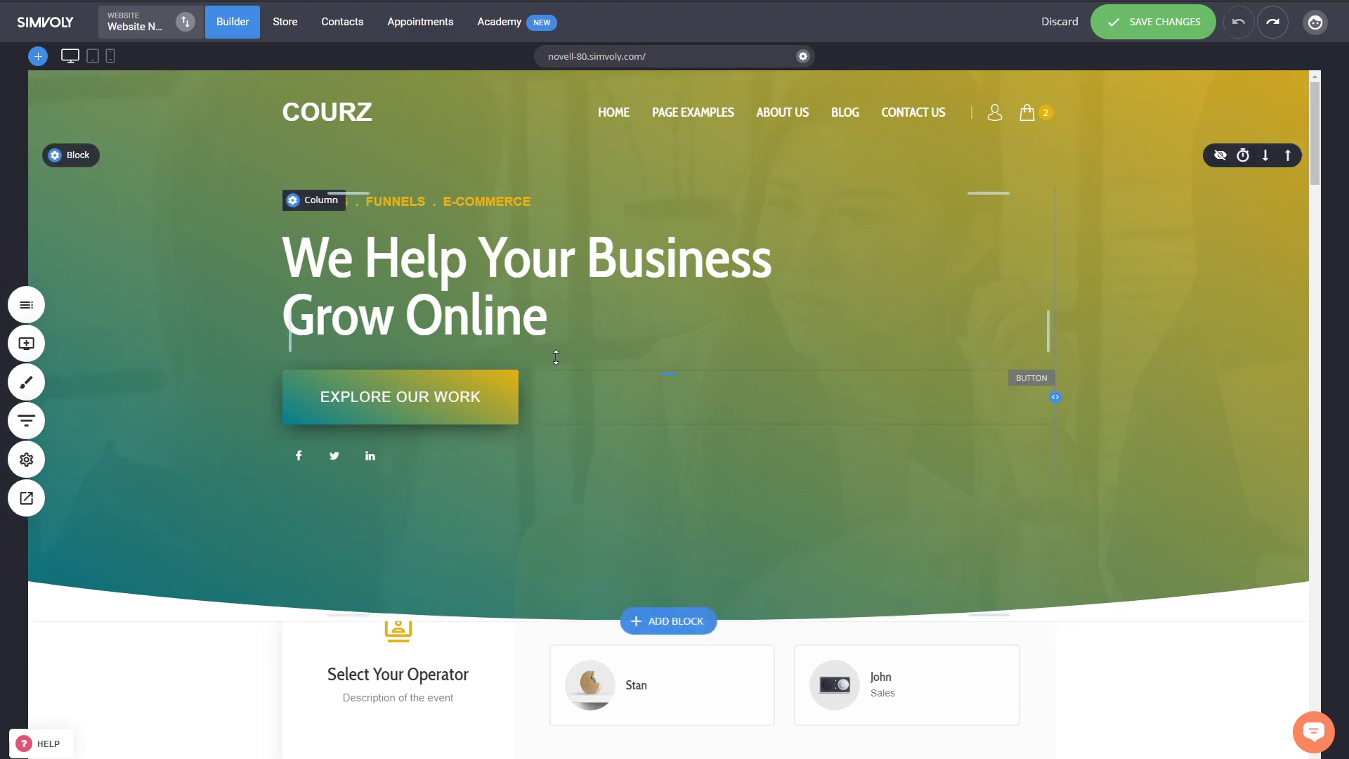
left_click(1239, 21)
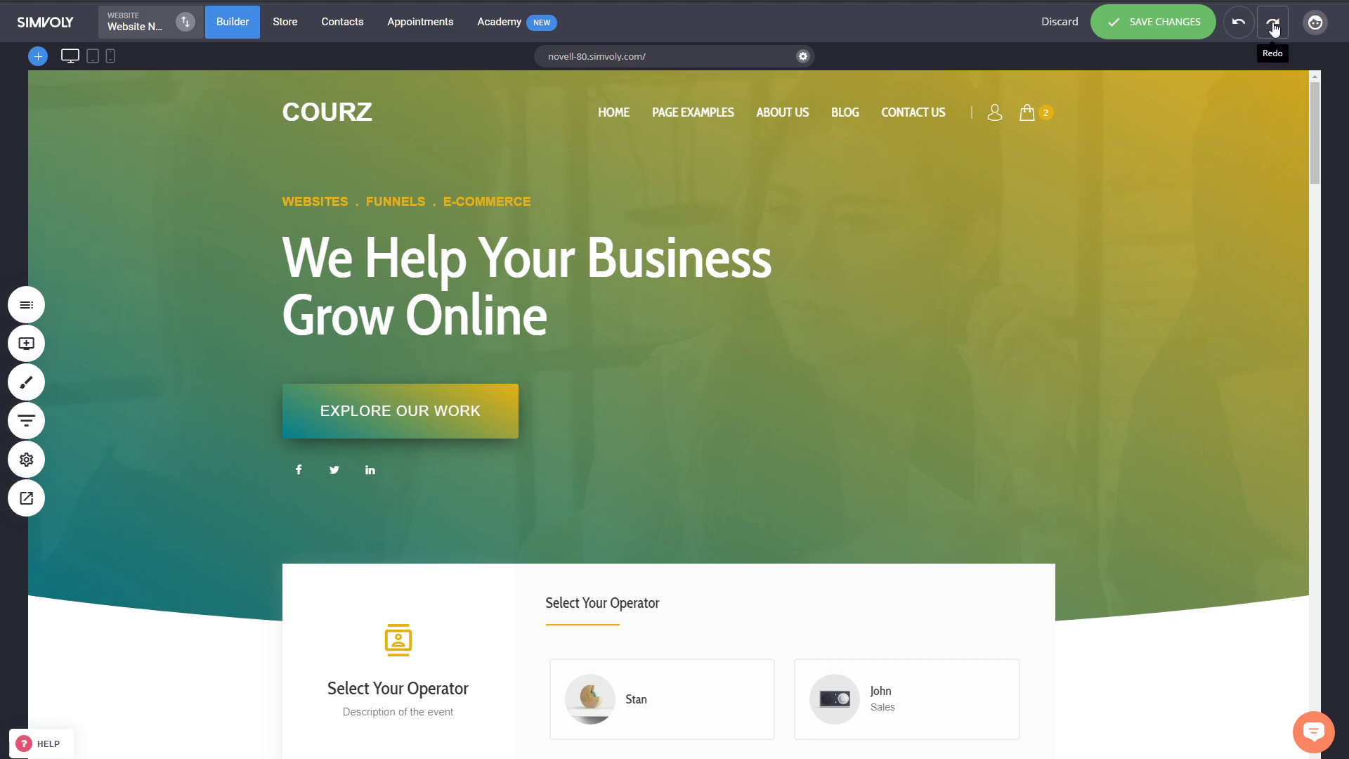
left_click(1272, 21)
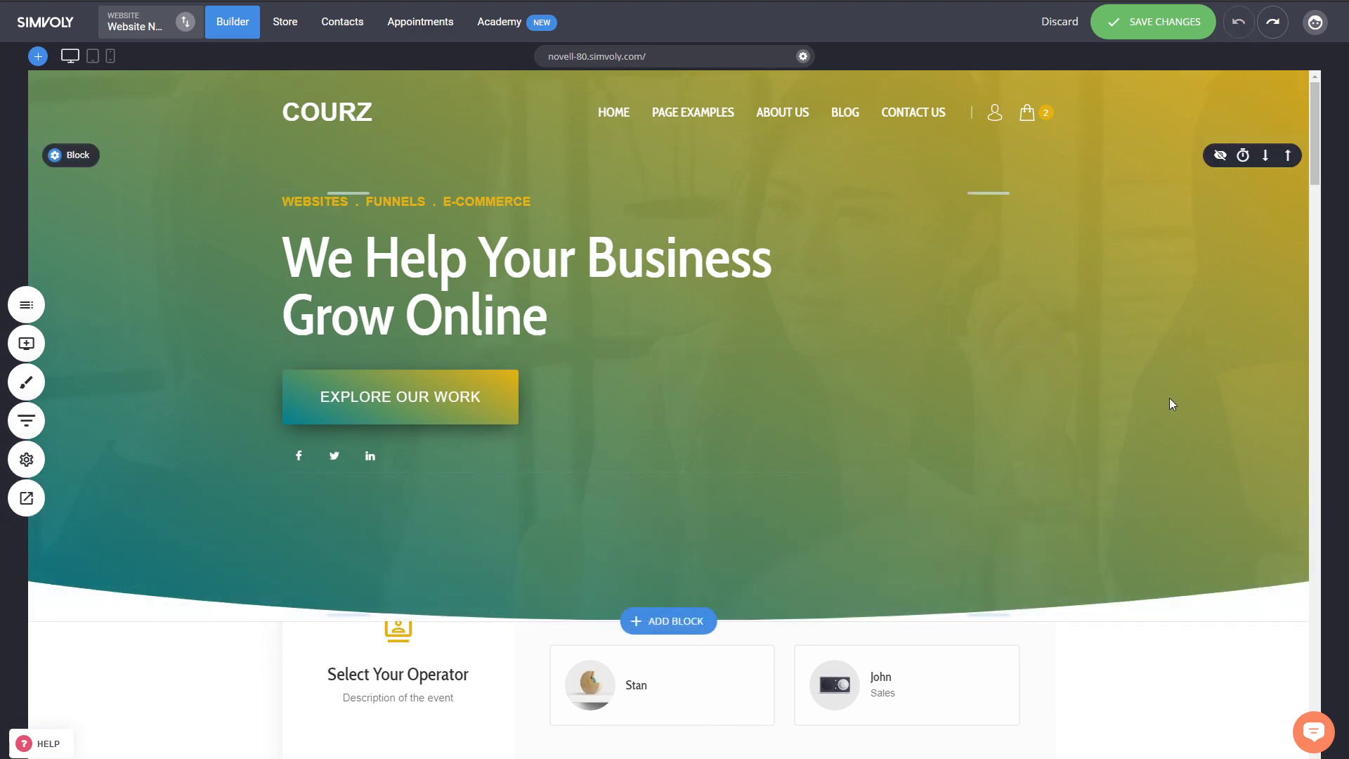
mouse_move(1167, 218)
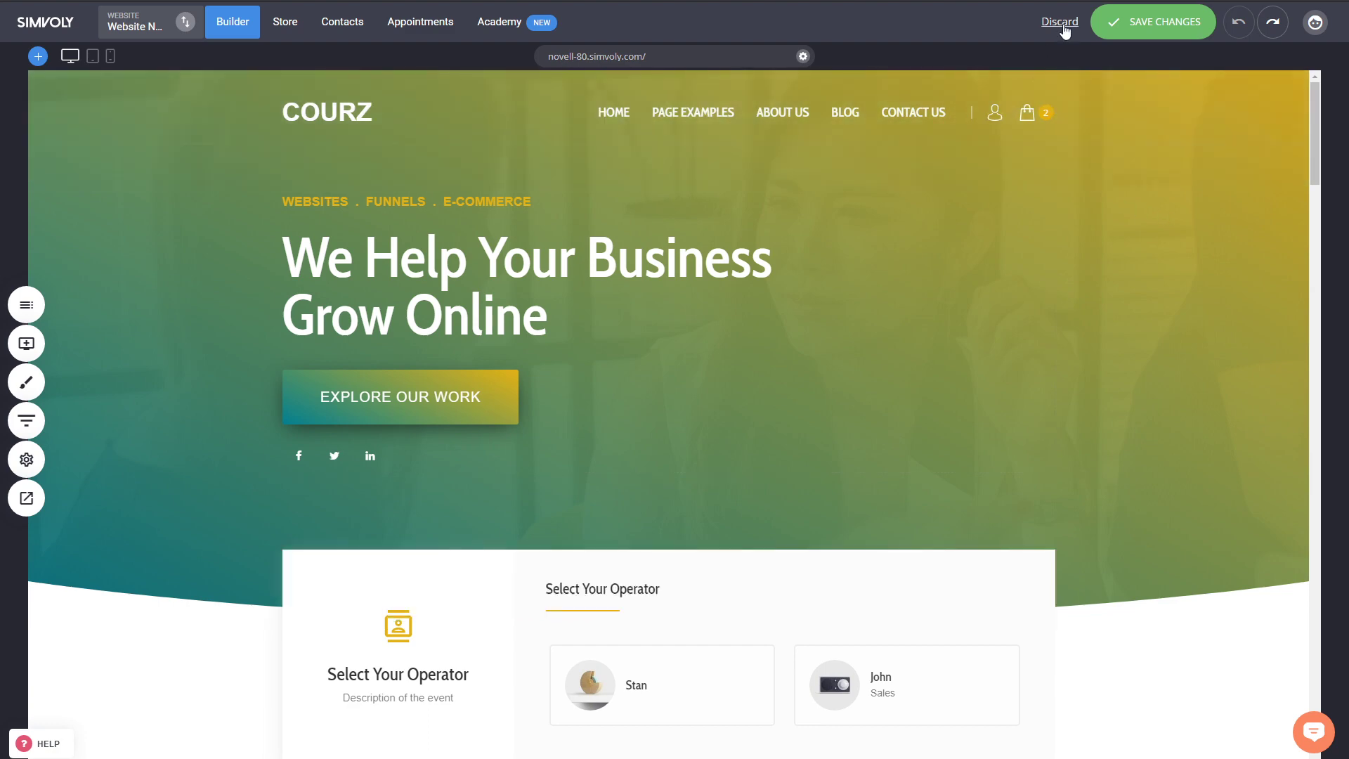
mouse_move(1221, 26)
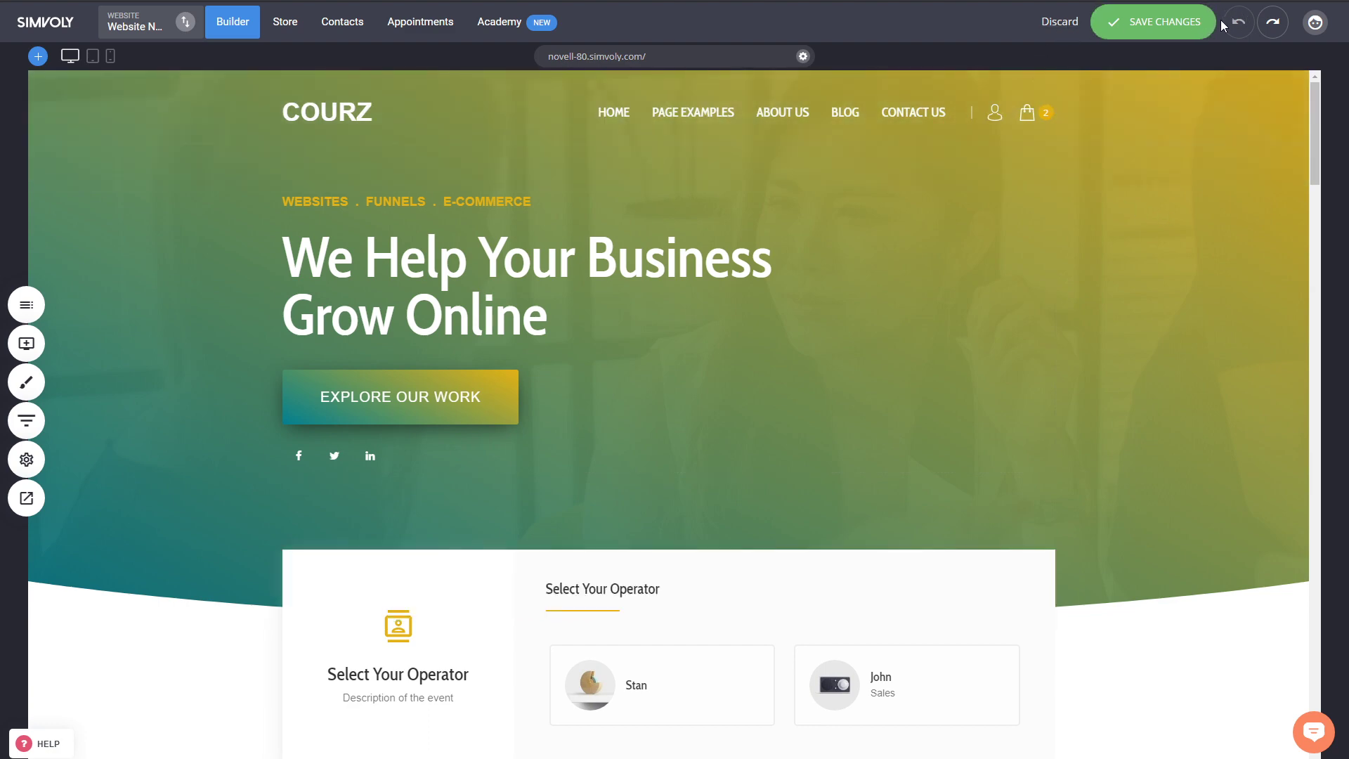
mouse_move(1060, 21)
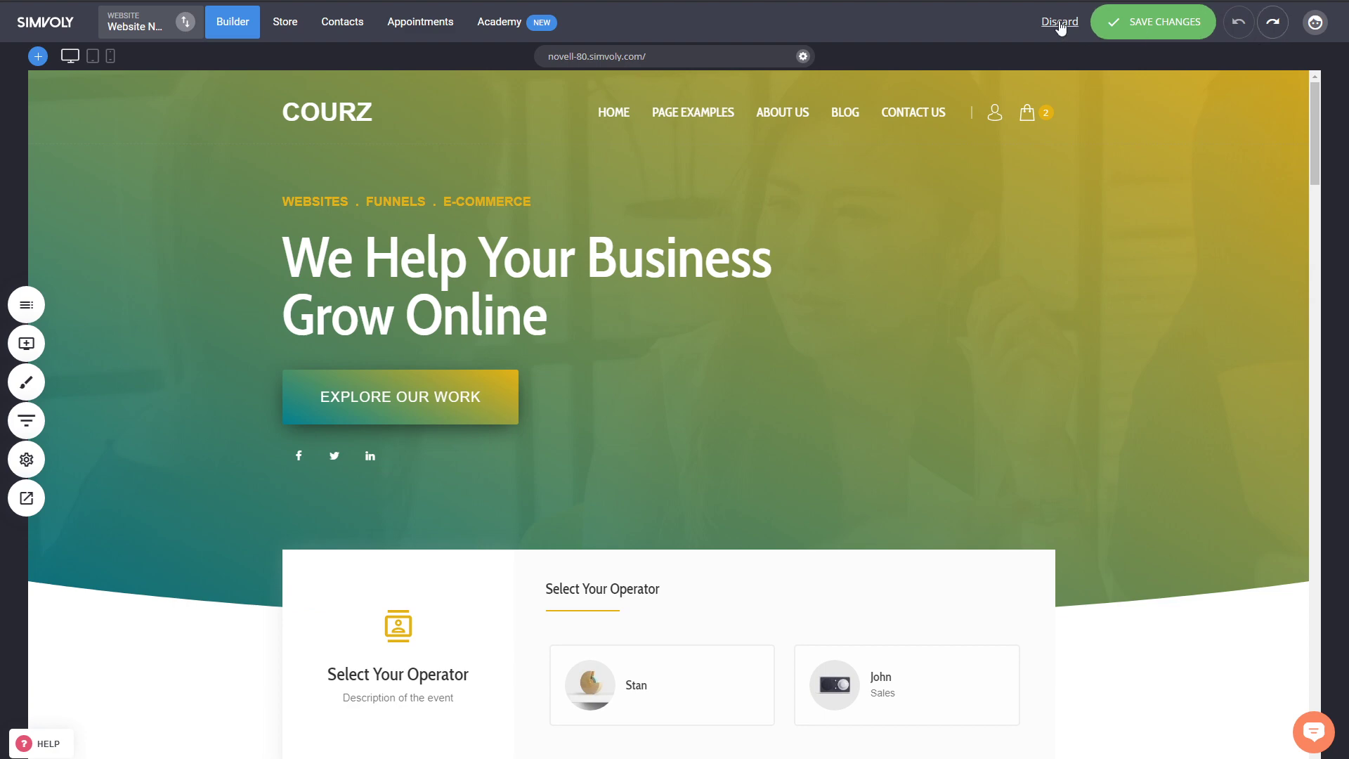
- Hover Discard, then save the page changes so nothing is pending
left_click(1059, 21)
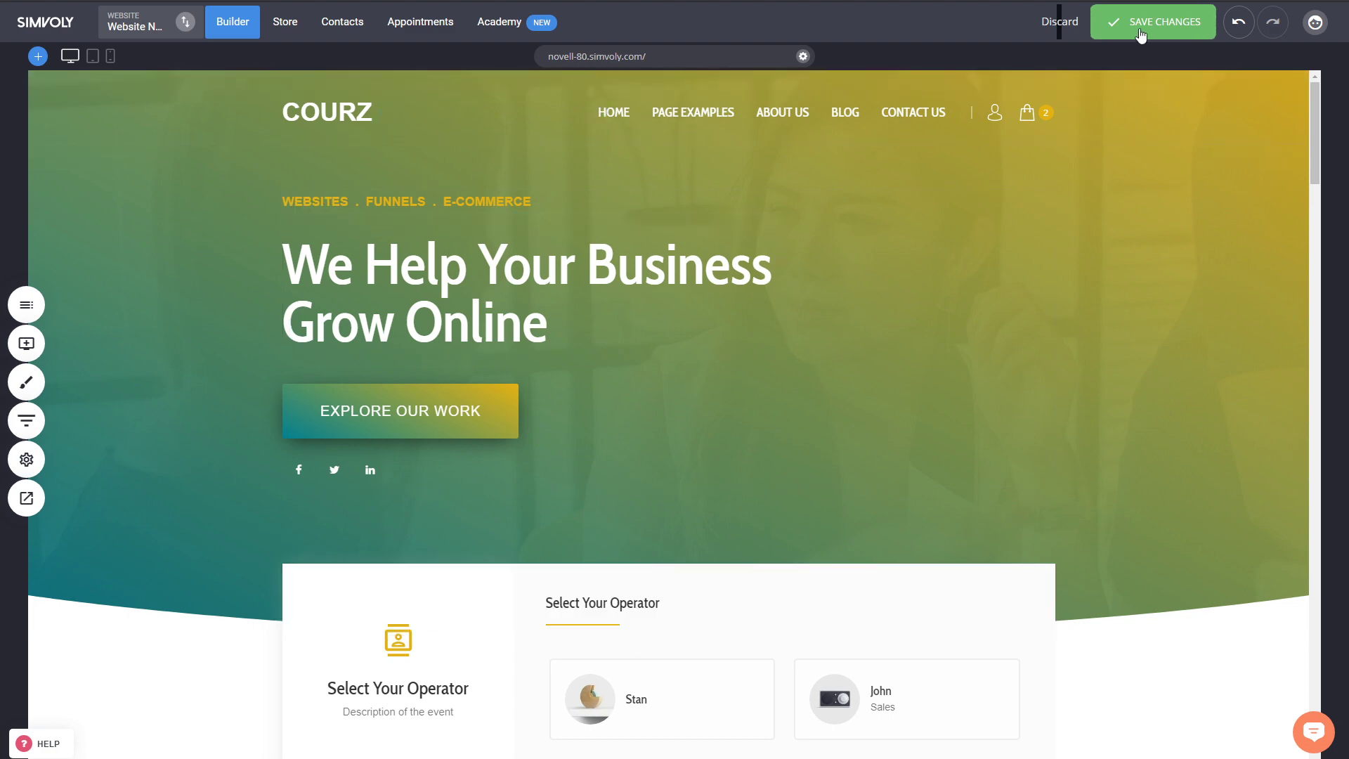
left_click(1152, 21)
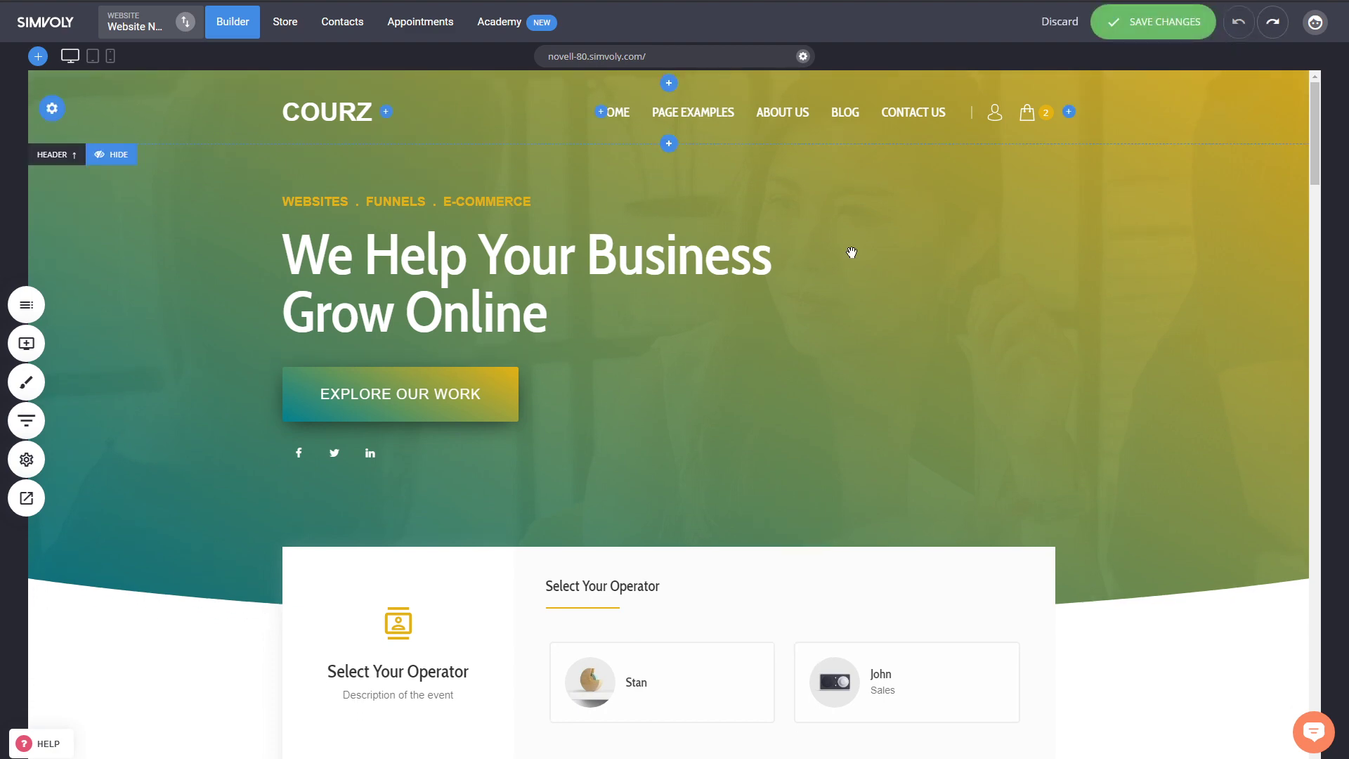
left_click(1151, 21)
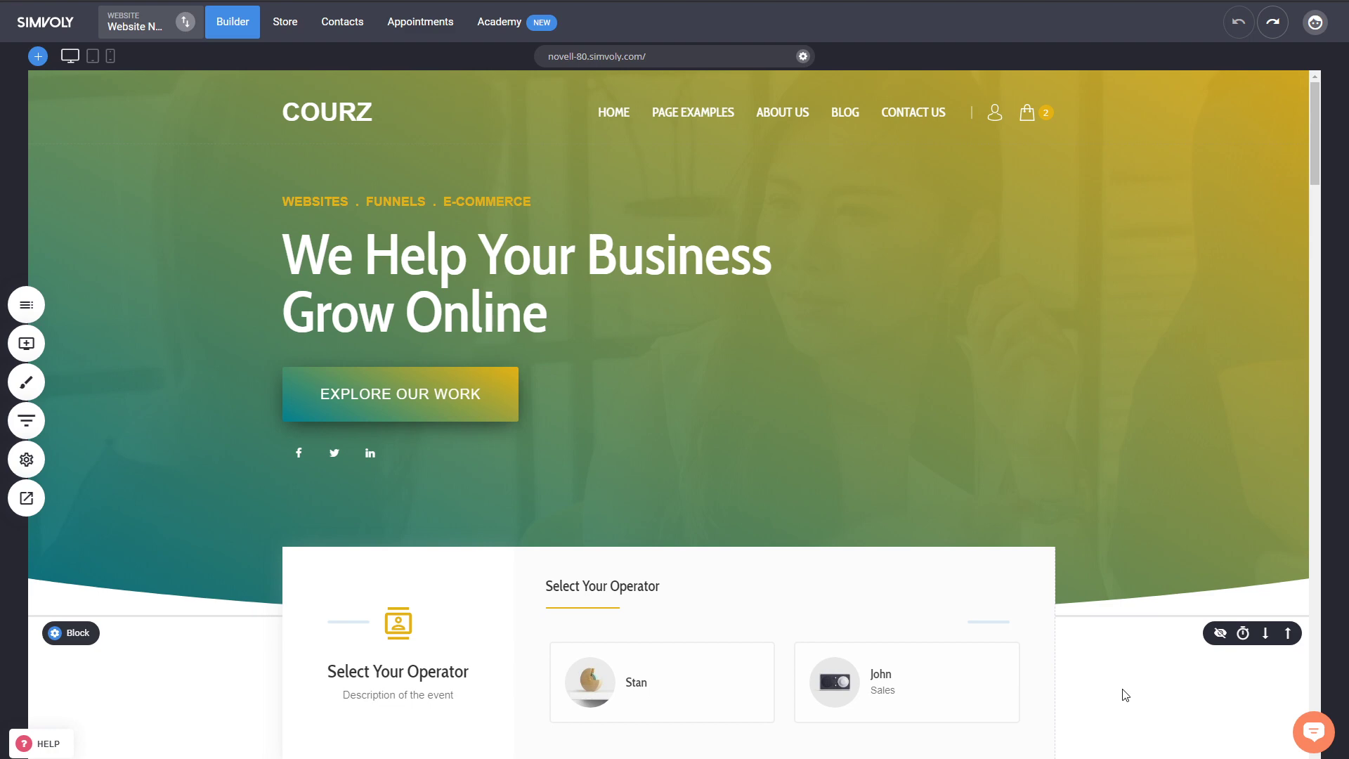
mouse_move(26, 343)
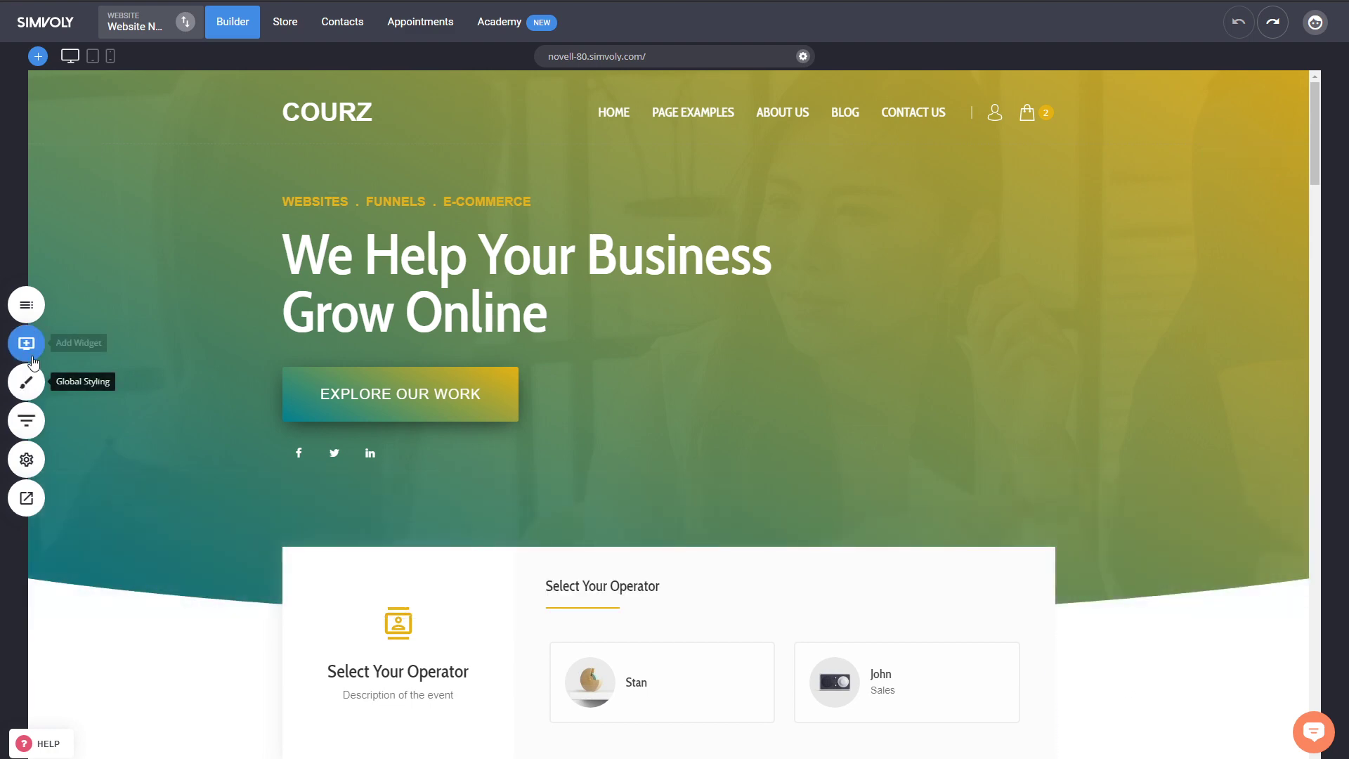
- Drag a Progress Bar widget under the 'We Help Your Business Grow Online' heading
left_click(25, 343)
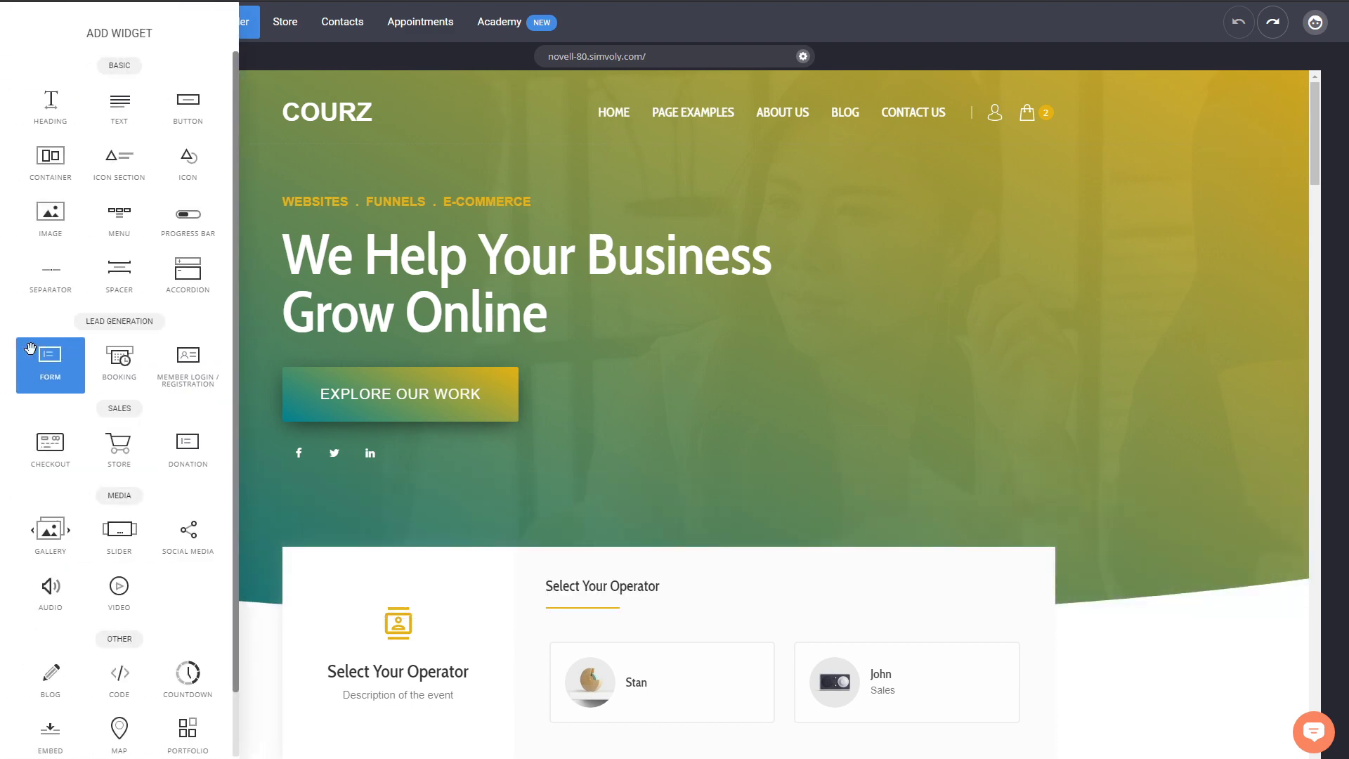
left_click_drag(187, 214, 370, 296)
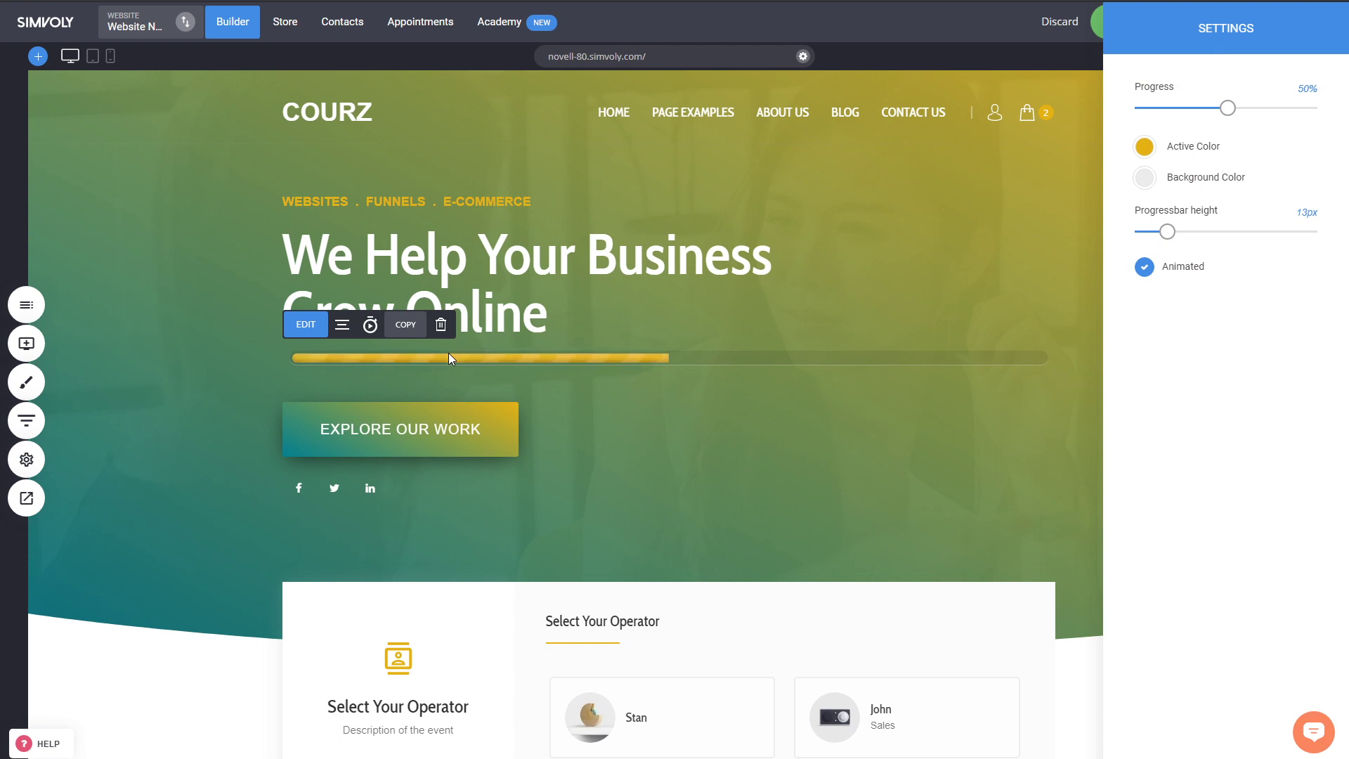
mouse_move(510, 357)
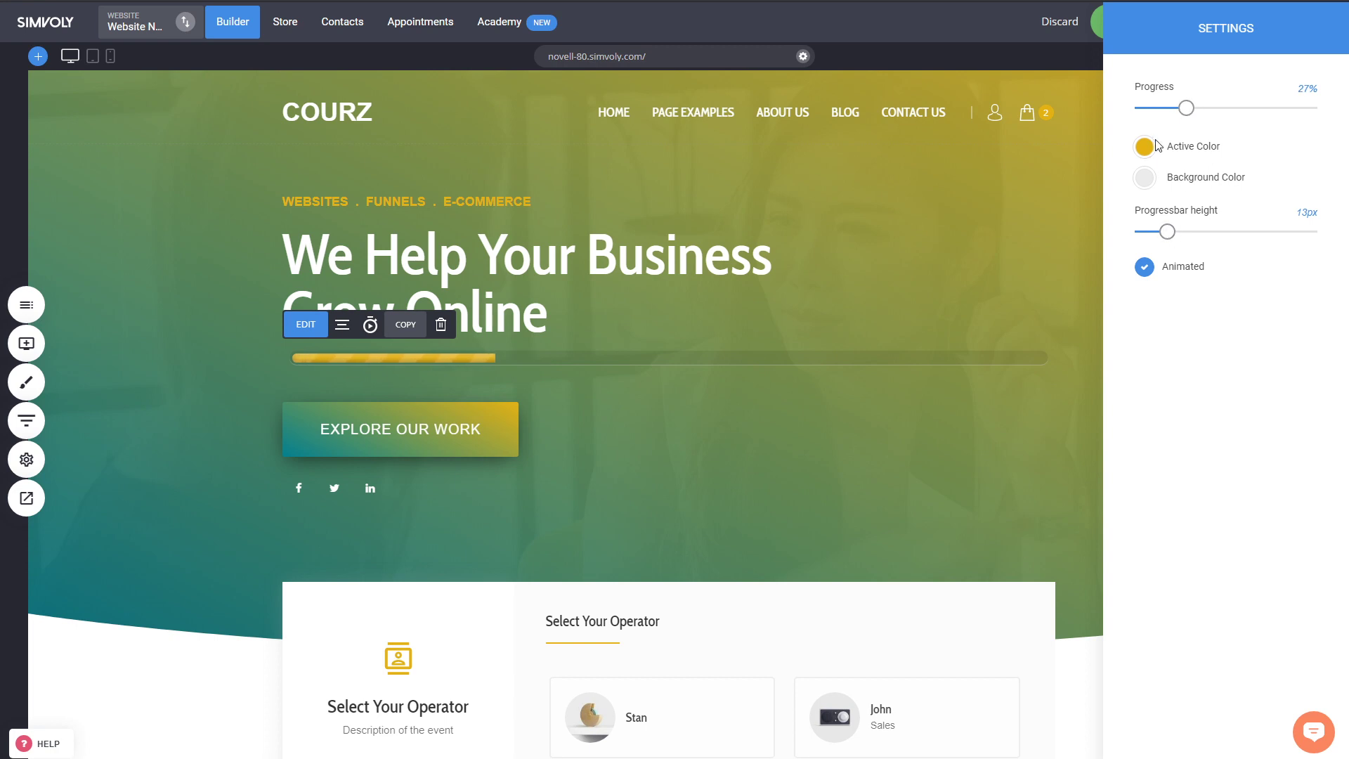
- Give the bar a richer yellow fill and a nearly transparent track background
left_click(1145, 145)
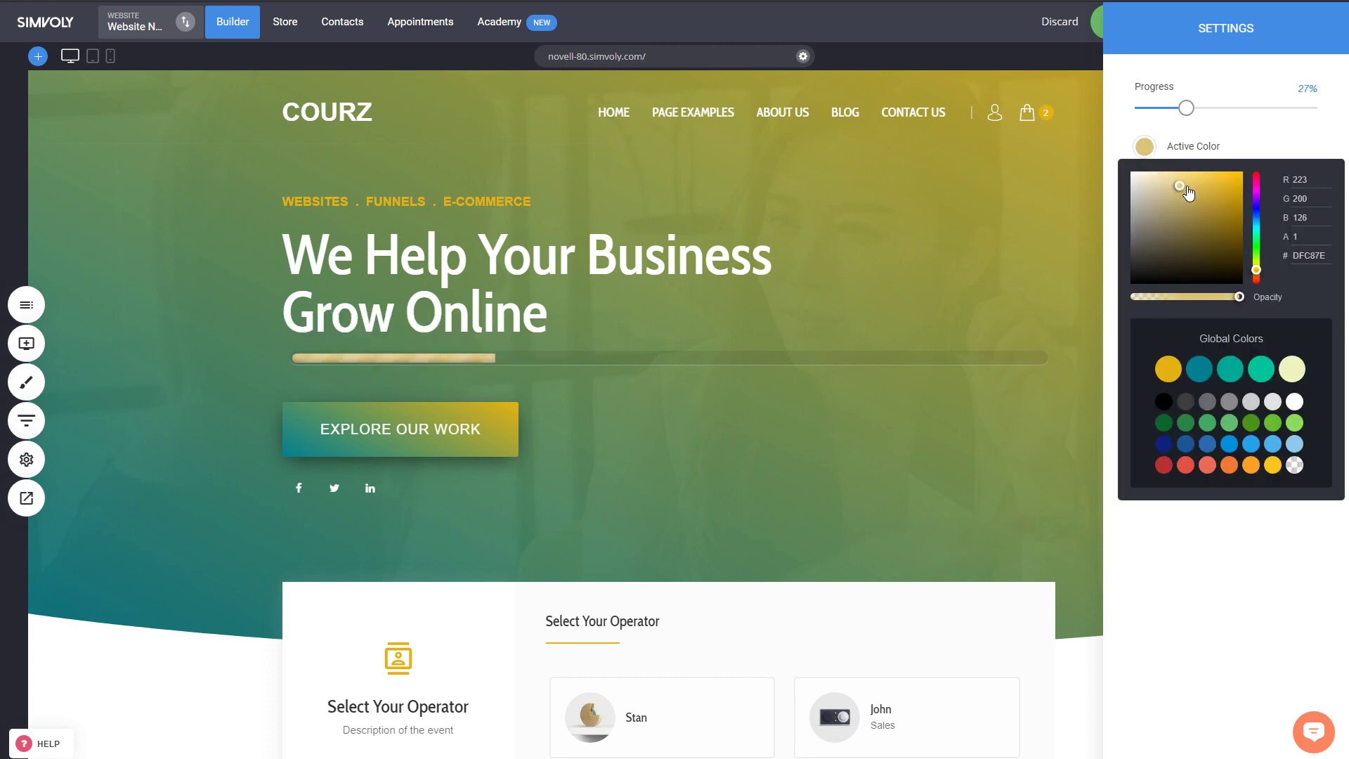
left_click(1232, 183)
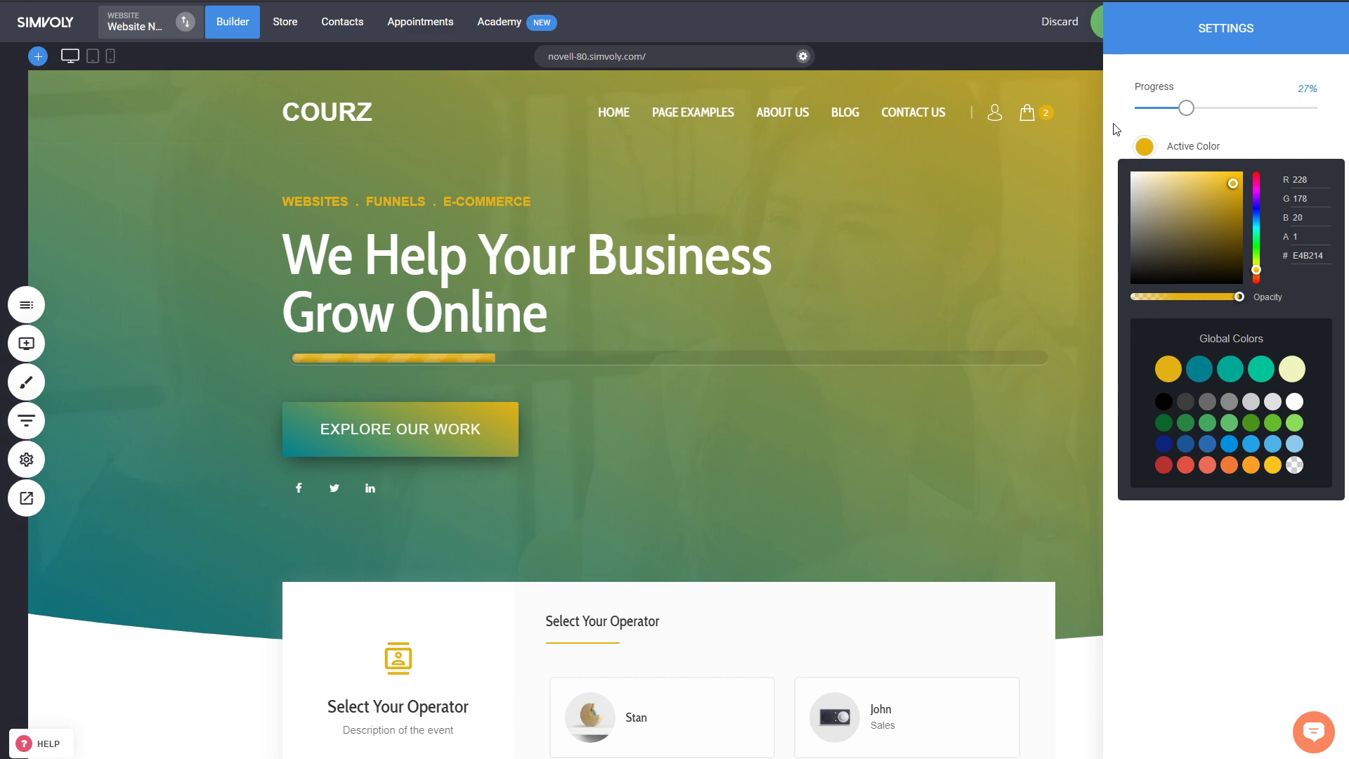
left_click(1192, 239)
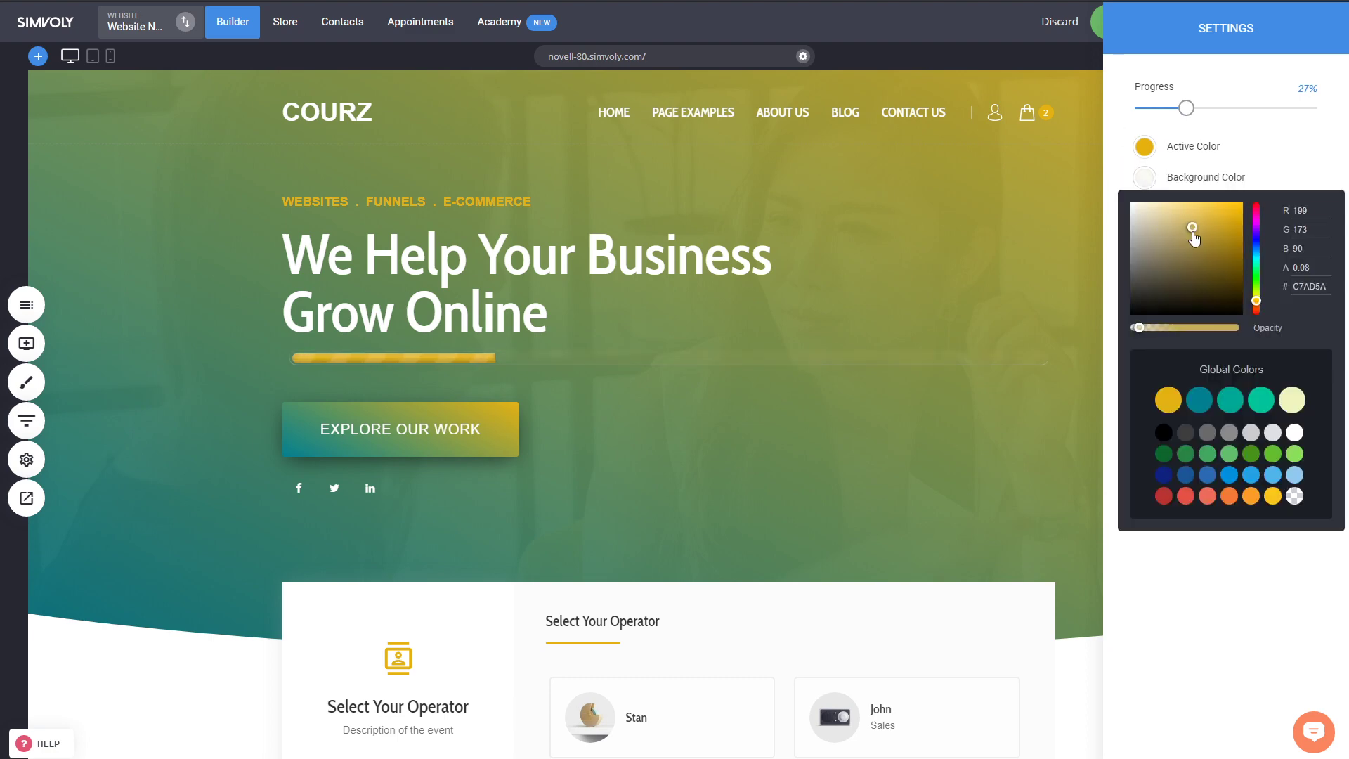
left_click(1193, 312)
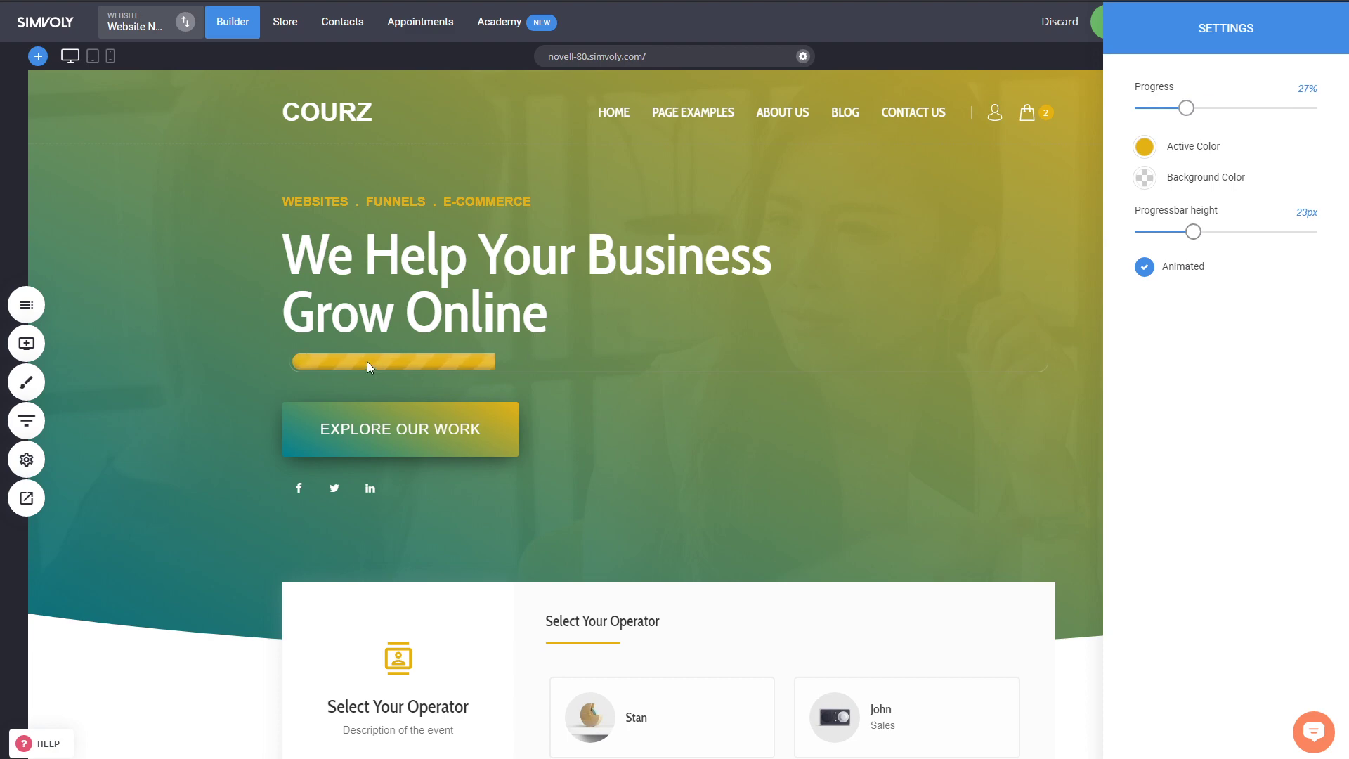
- Toggle the bar's animation off and back on
left_click(1144, 267)
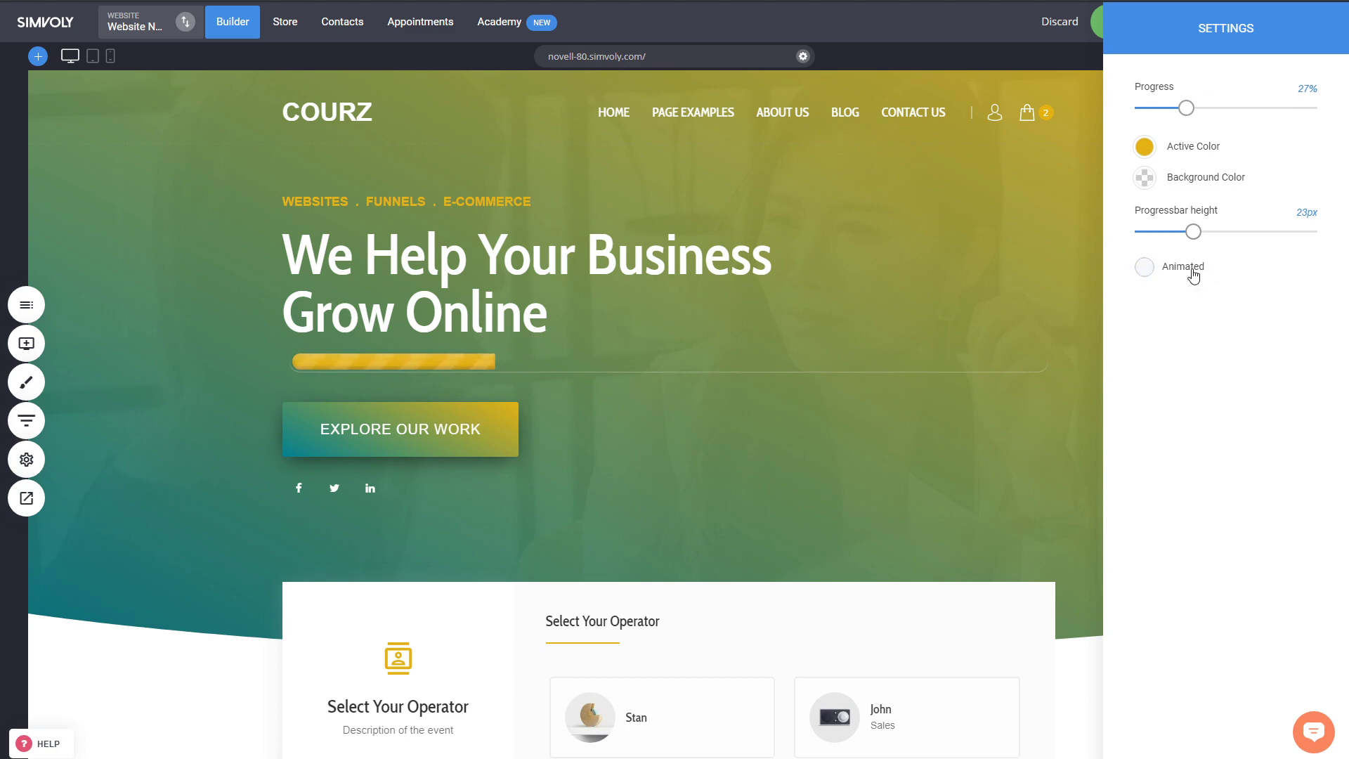
left_click(1144, 267)
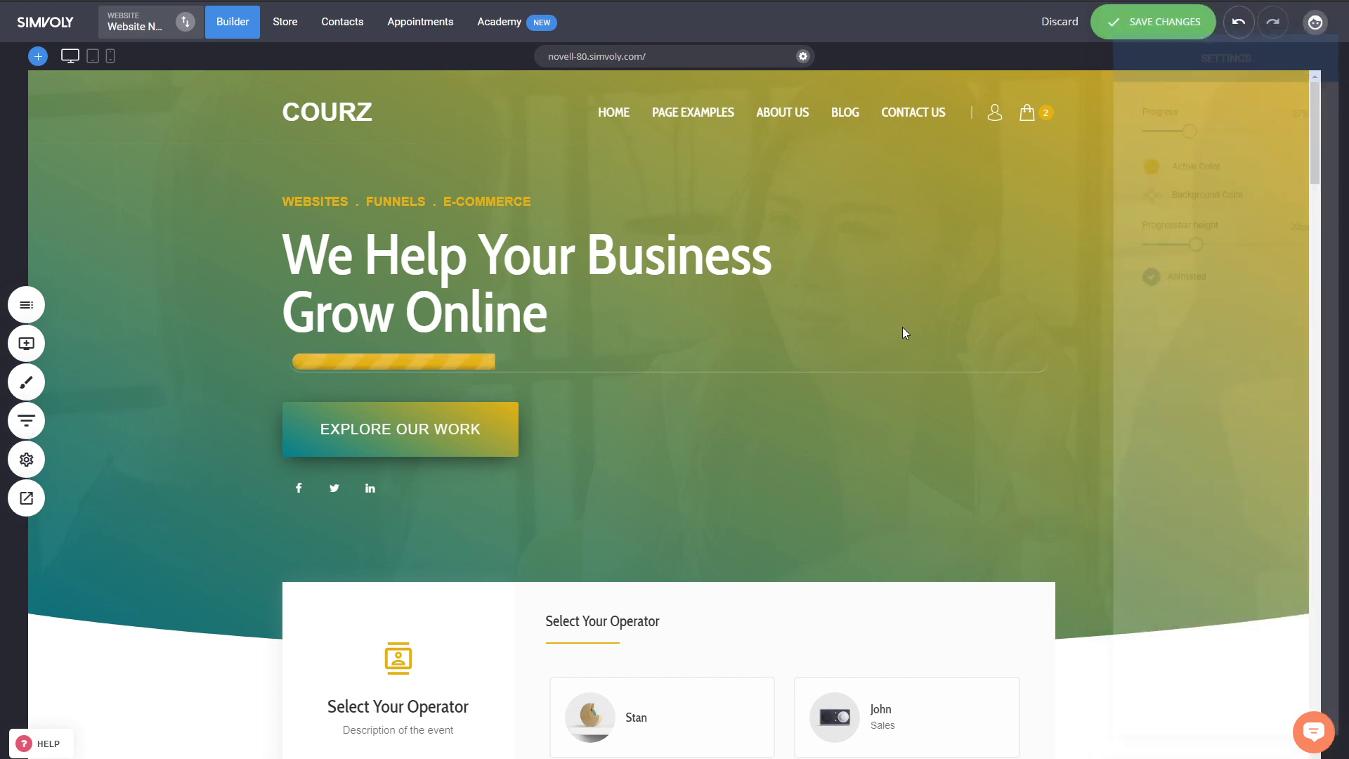
- Close the progress bar settings and preview the page as visitors see it
left_click(393, 361)
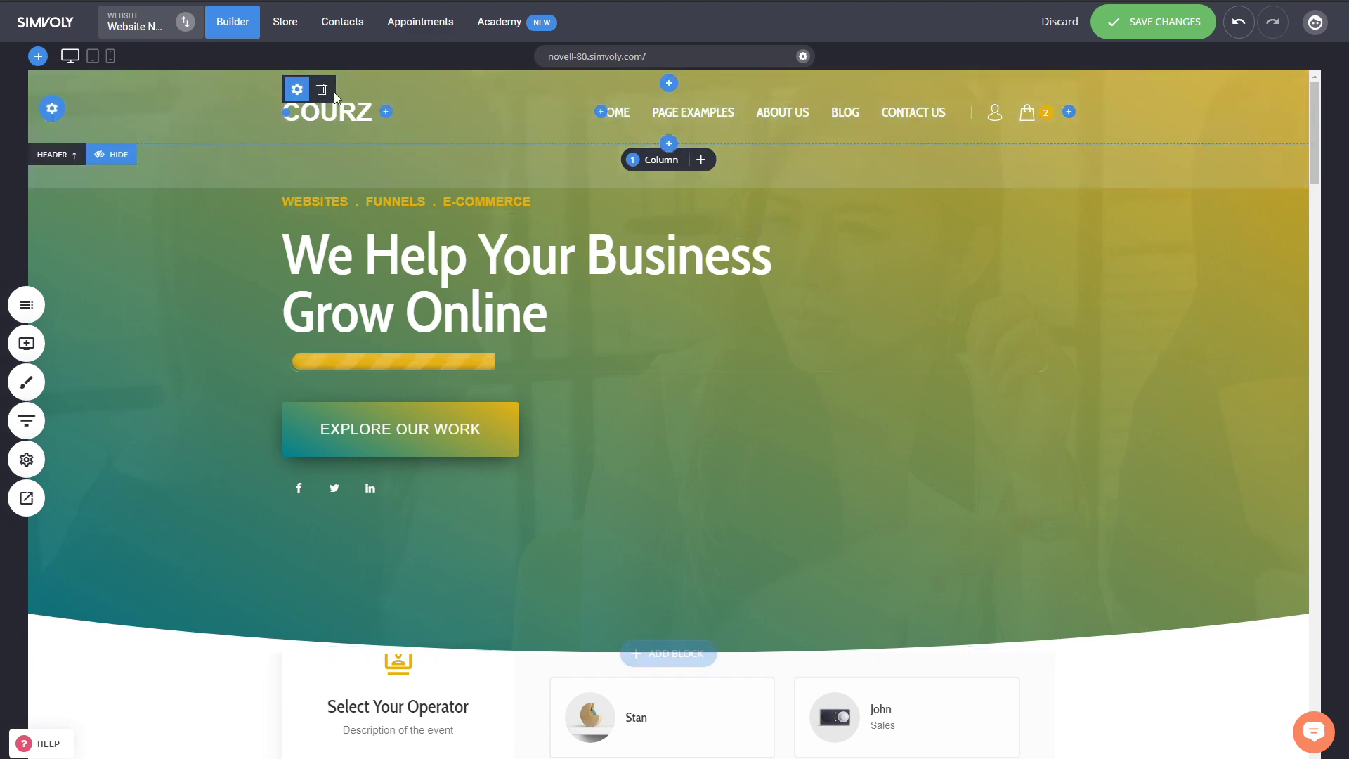
left_click(1152, 22)
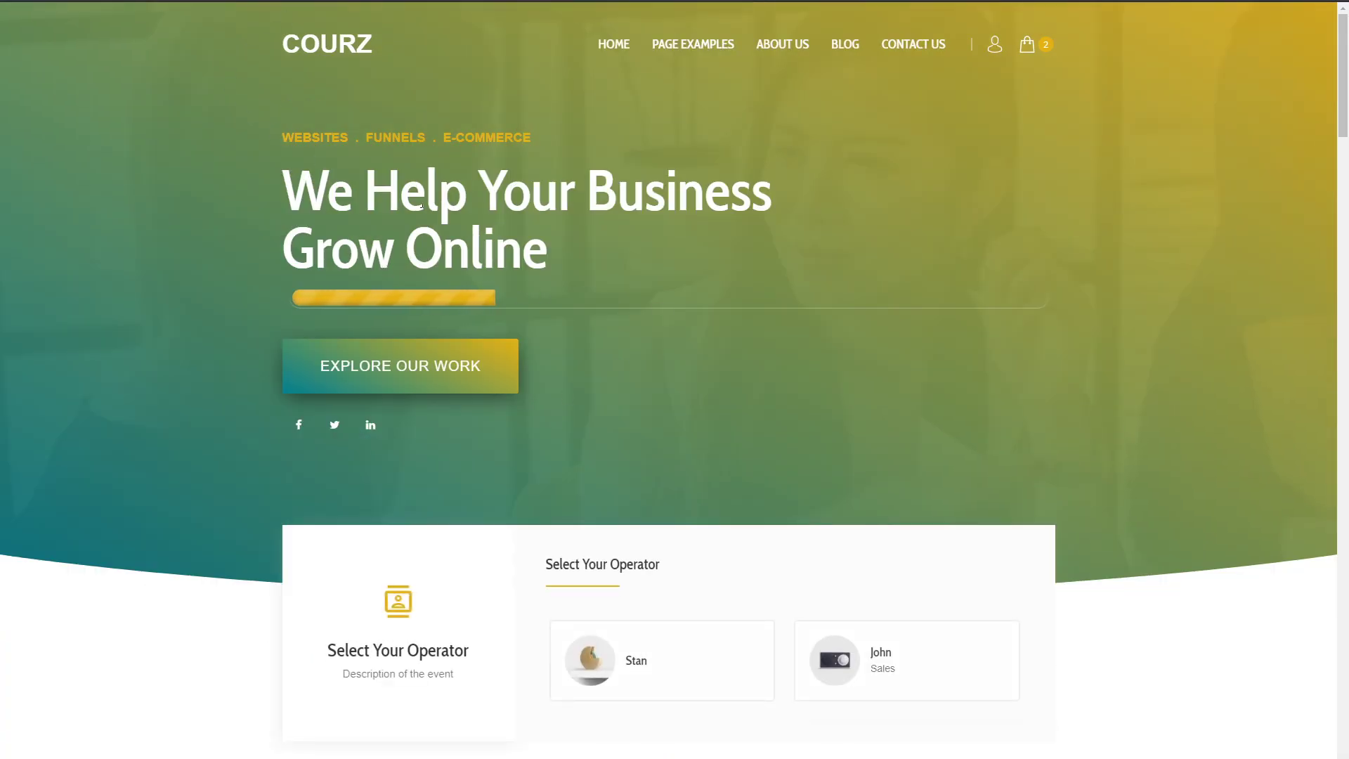
mouse_move(257, 28)
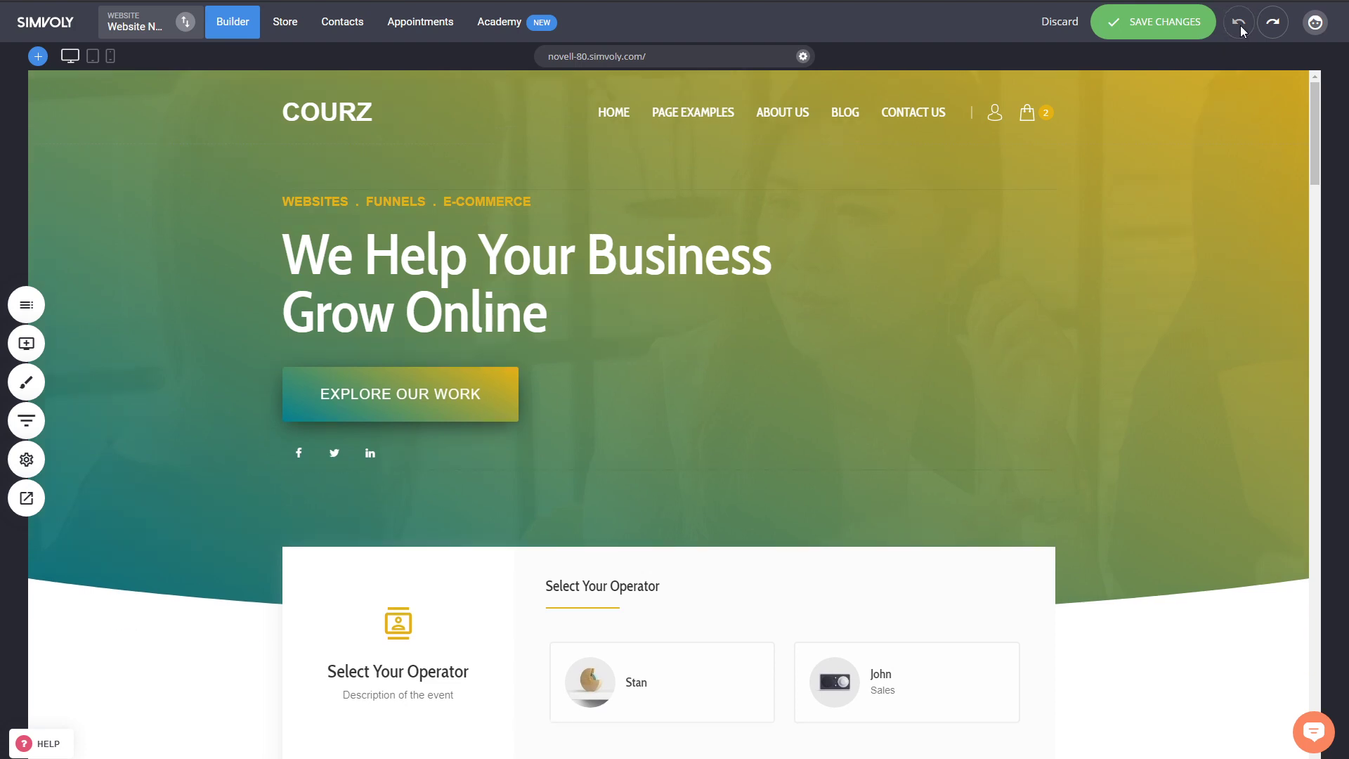
- Return to the builder, place an accordion below the heading, delete it, and reopen the widget list
left_click(1152, 21)
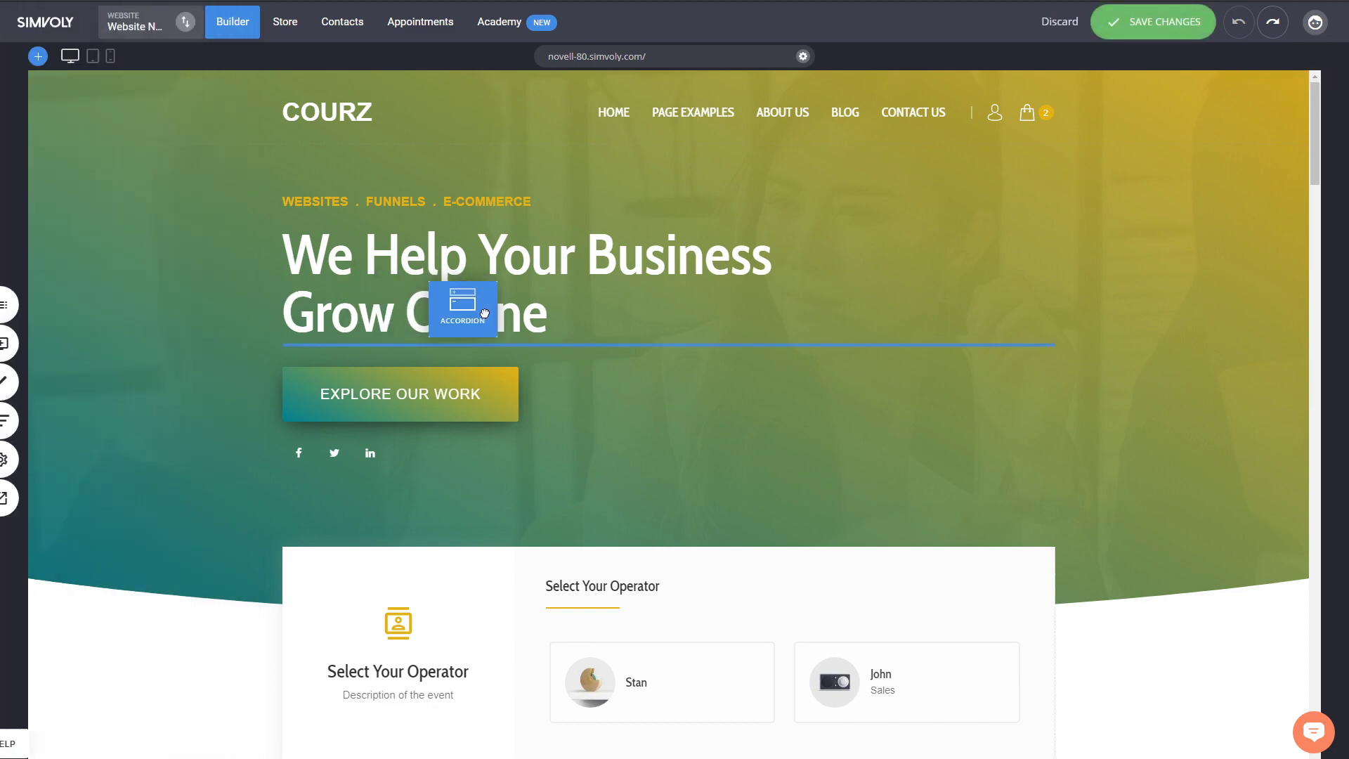
left_click(462, 309)
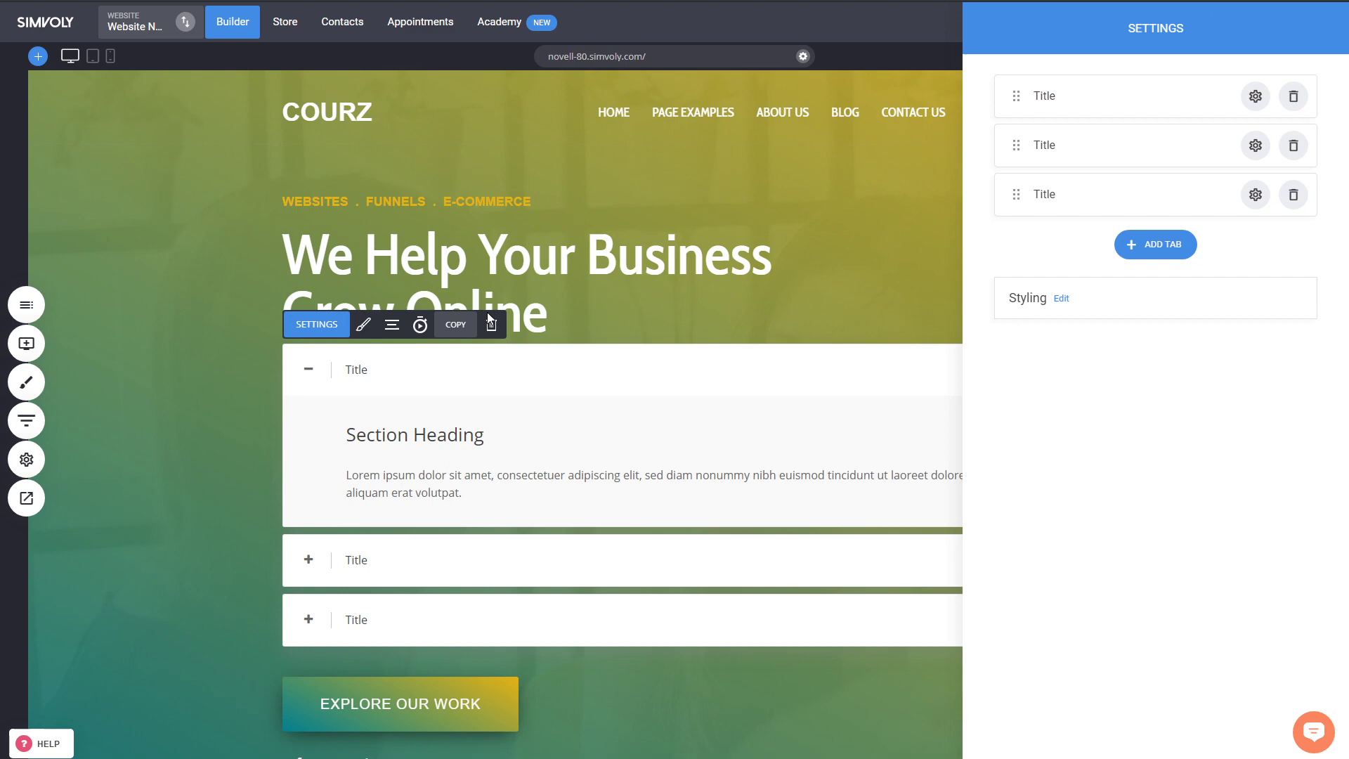
mouse_move(673, 344)
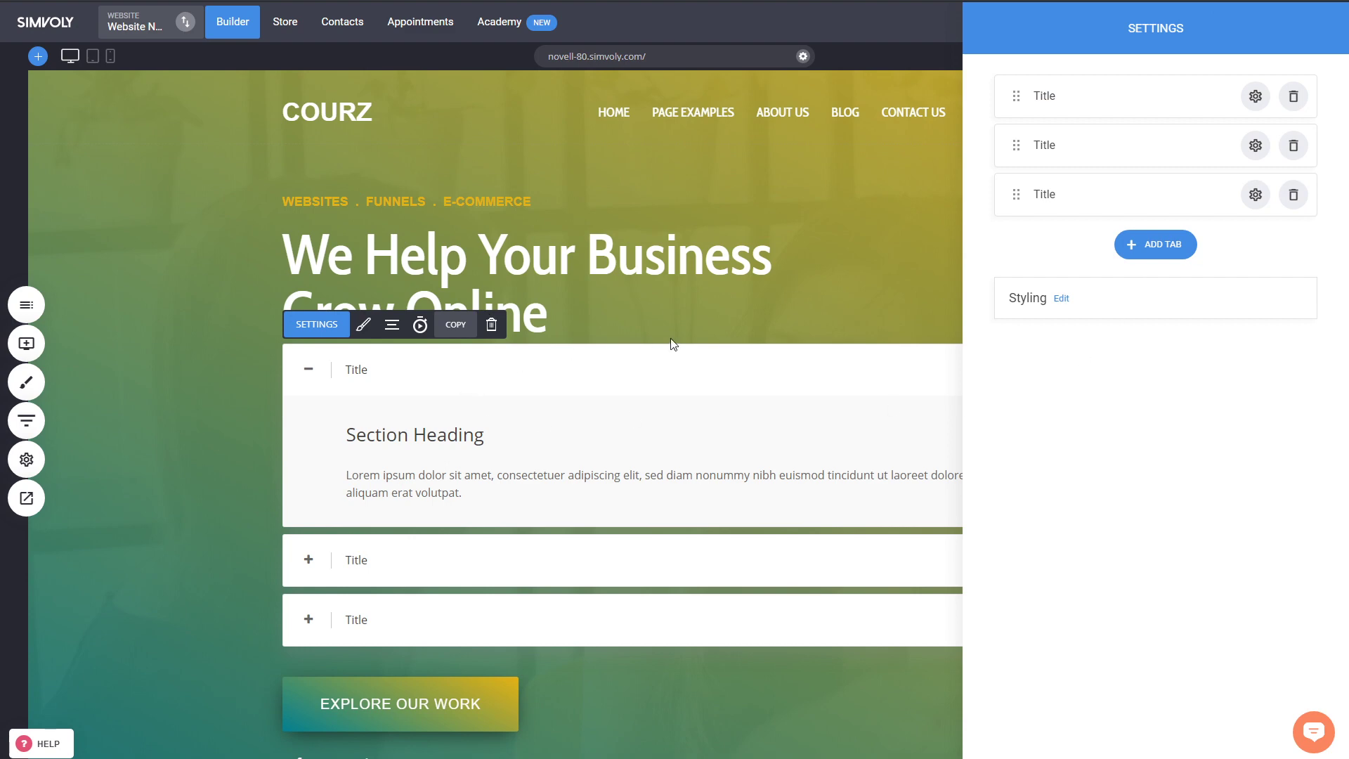
mouse_move(471, 454)
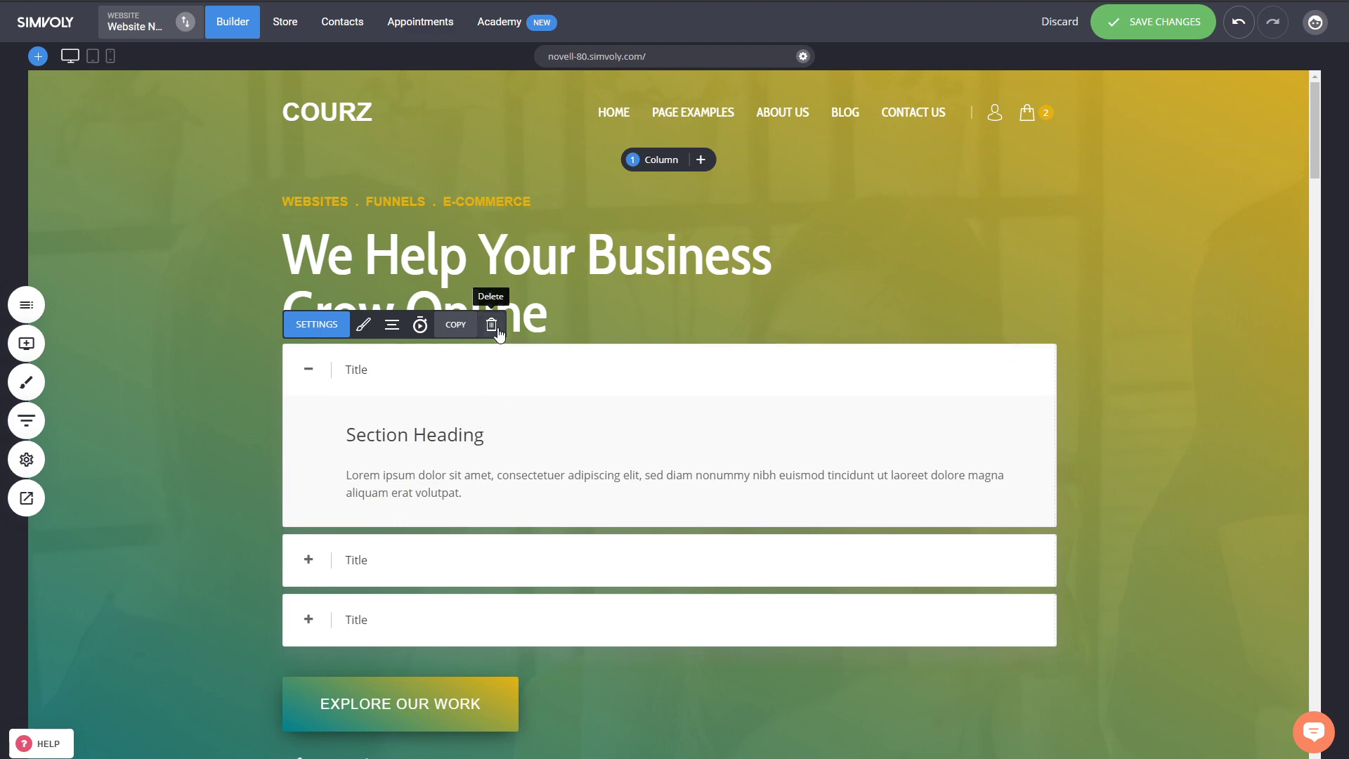
left_click(492, 325)
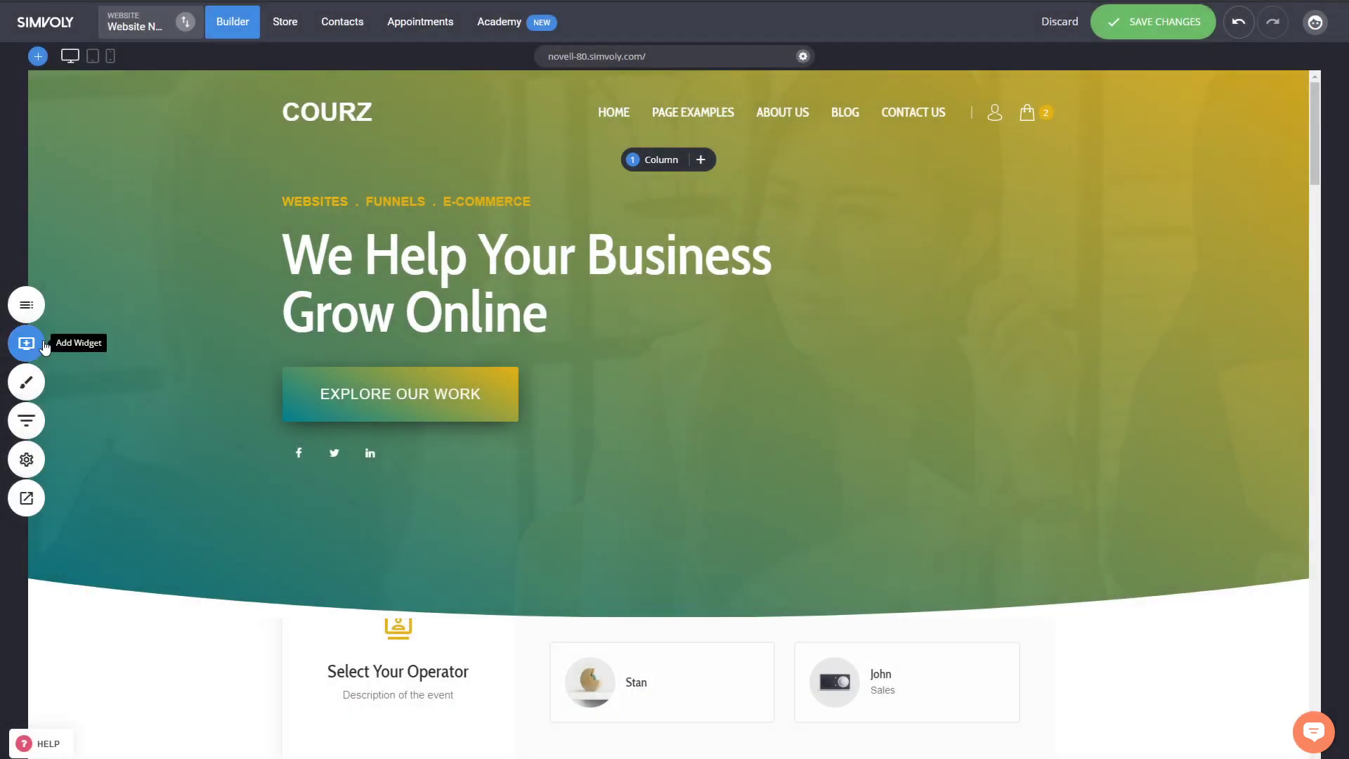
left_click(25, 343)
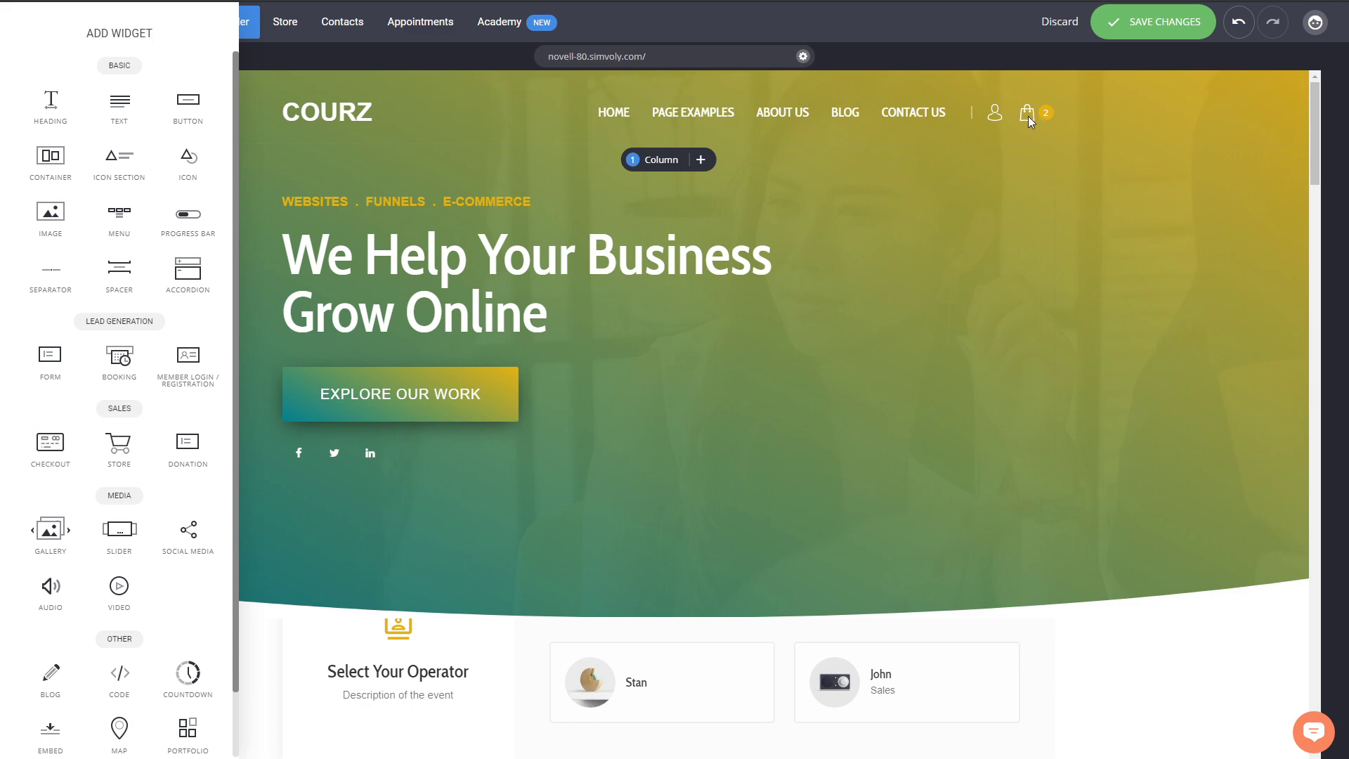
mouse_move(899, 285)
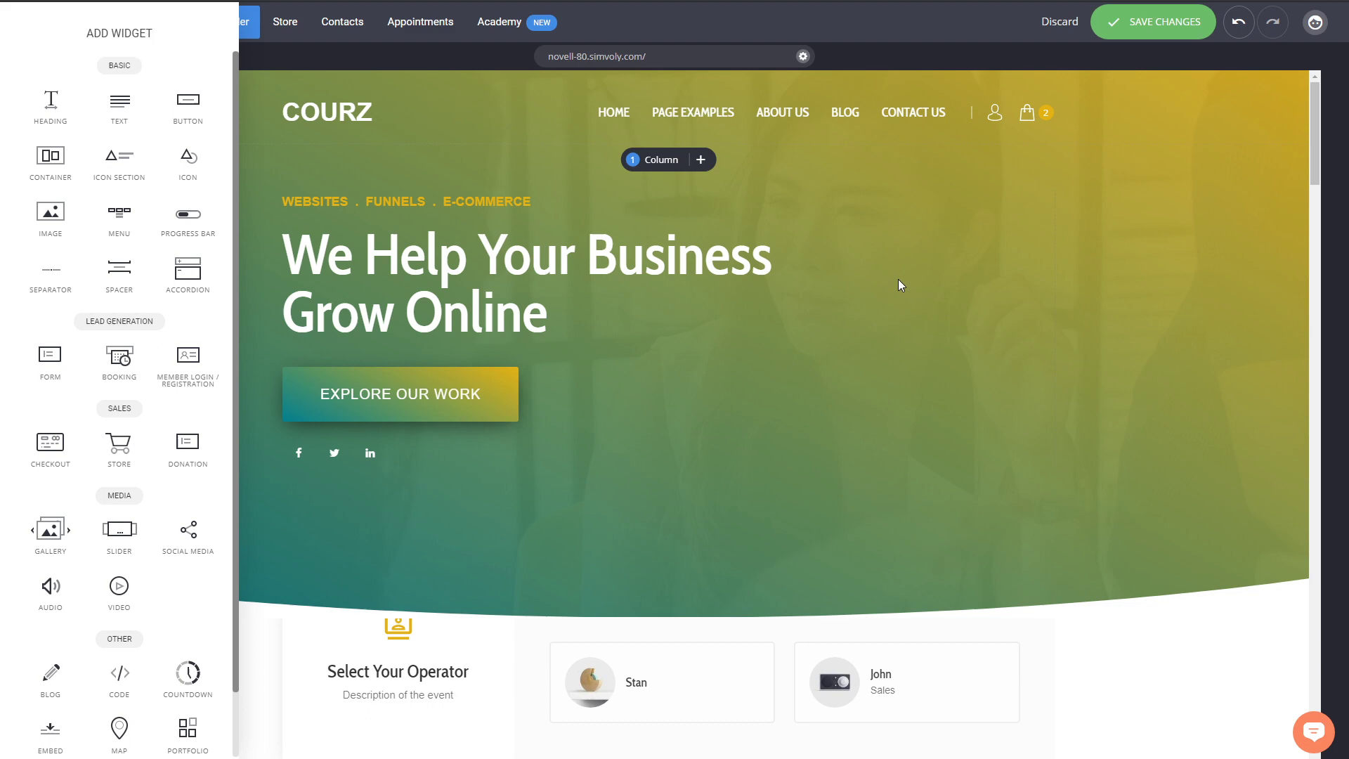